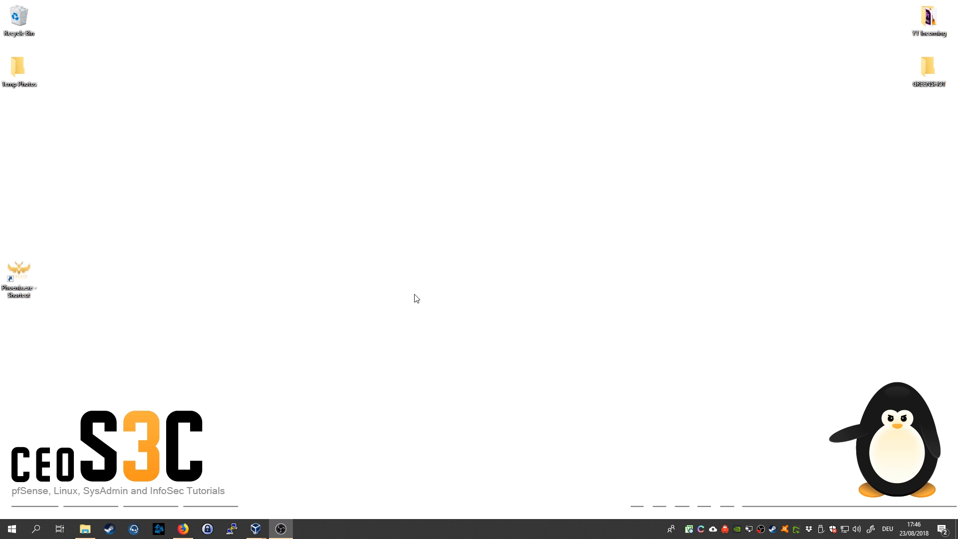
pyautogui.moveTo(436, 303)
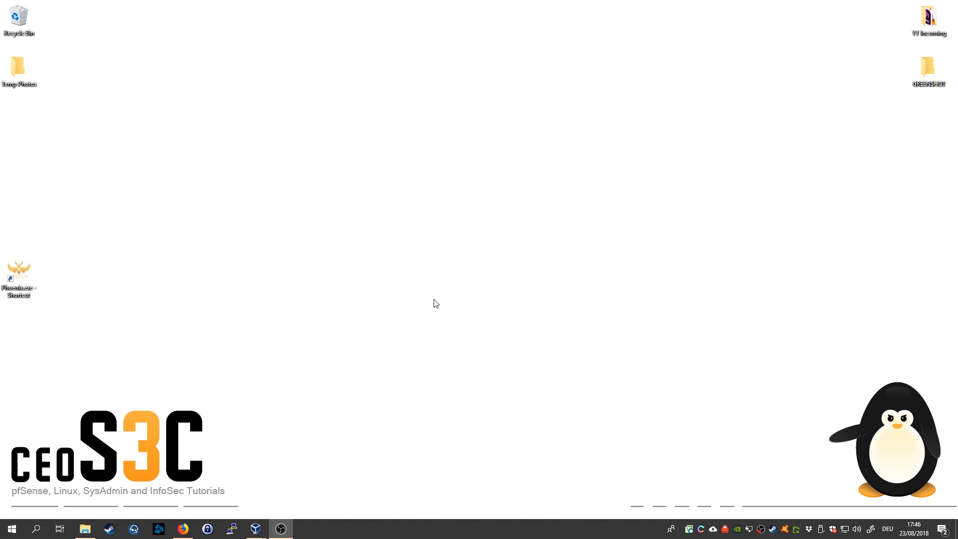
pyautogui.moveTo(84, 530)
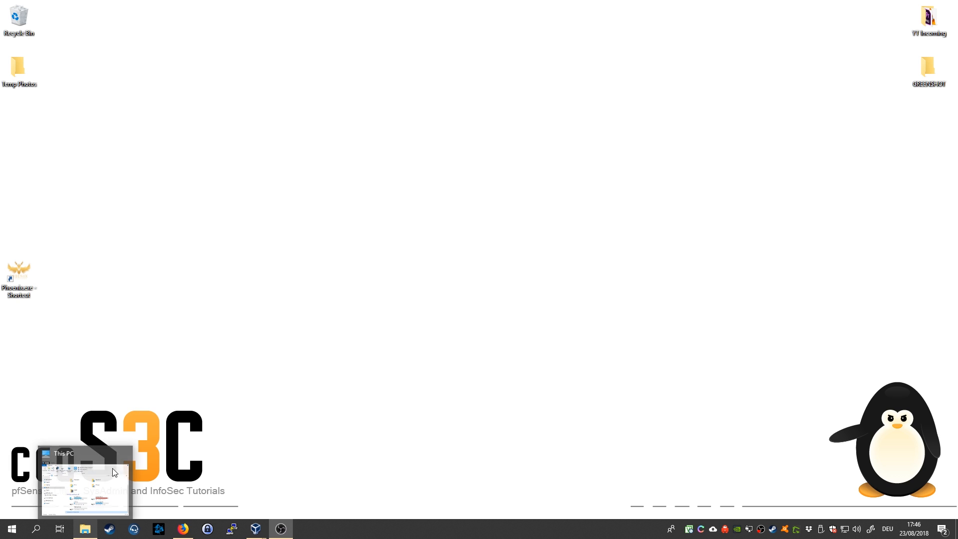
# Step: Inspect the FIRMWARE (G:) removable drive in This PC, showing 14.4 GB free of 14.4 GB
pyautogui.click(84, 529)
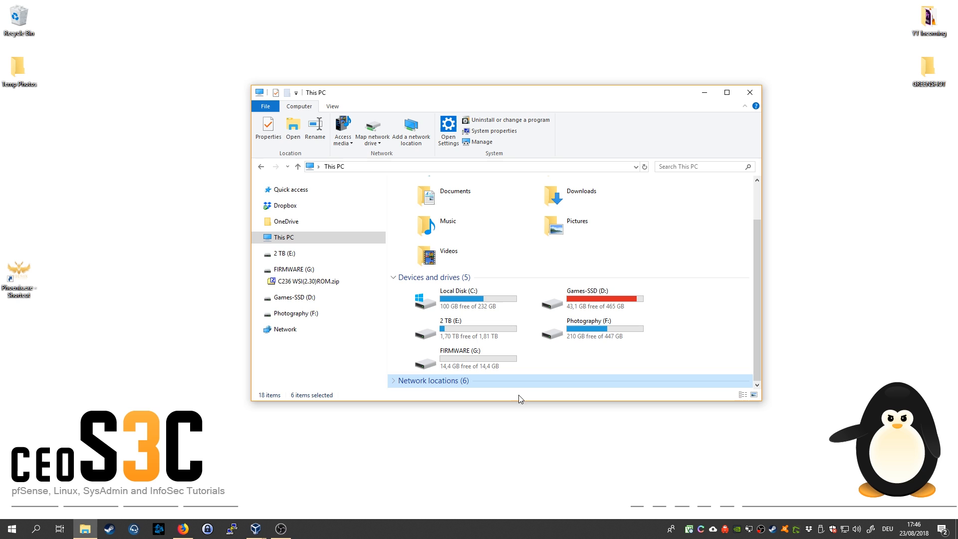
pyautogui.moveTo(487, 368)
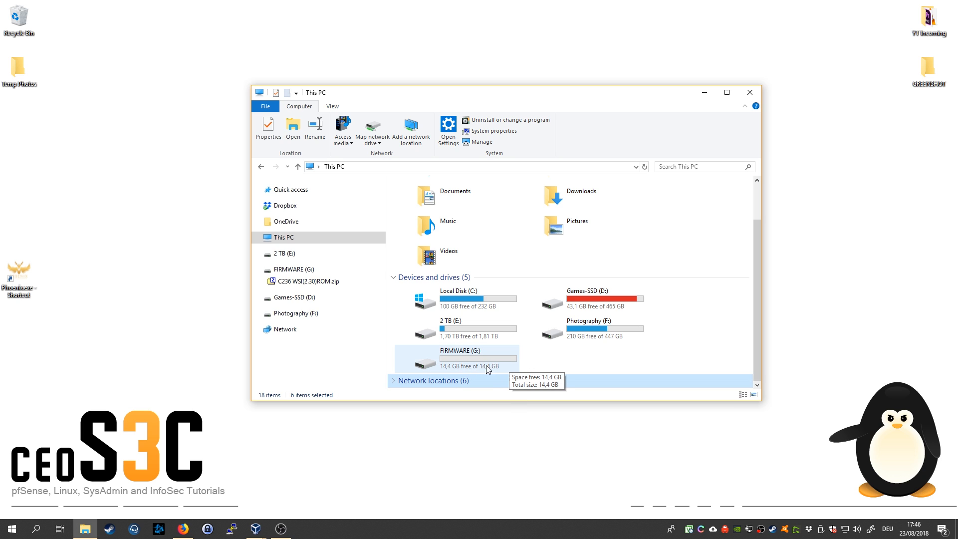
pyautogui.moveTo(472, 369)
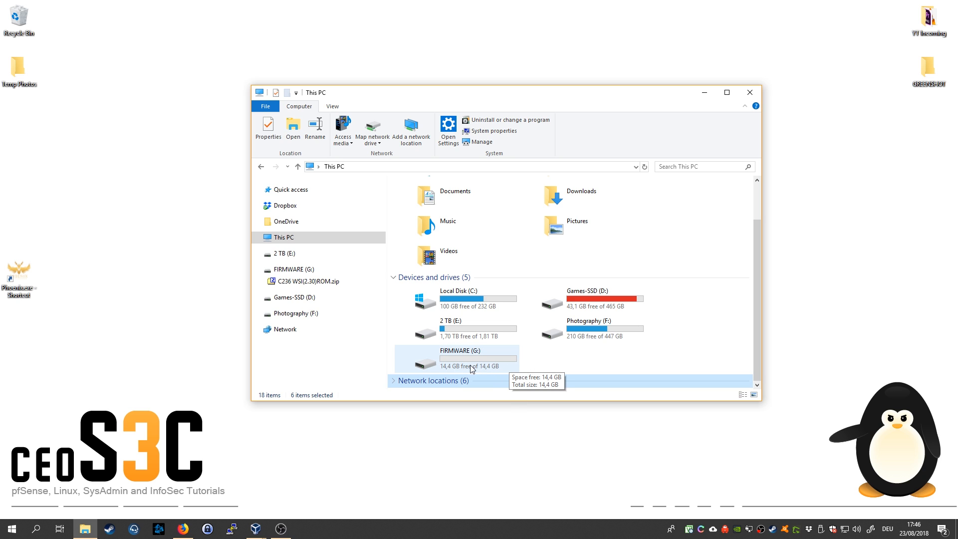
pyautogui.moveTo(475, 365)
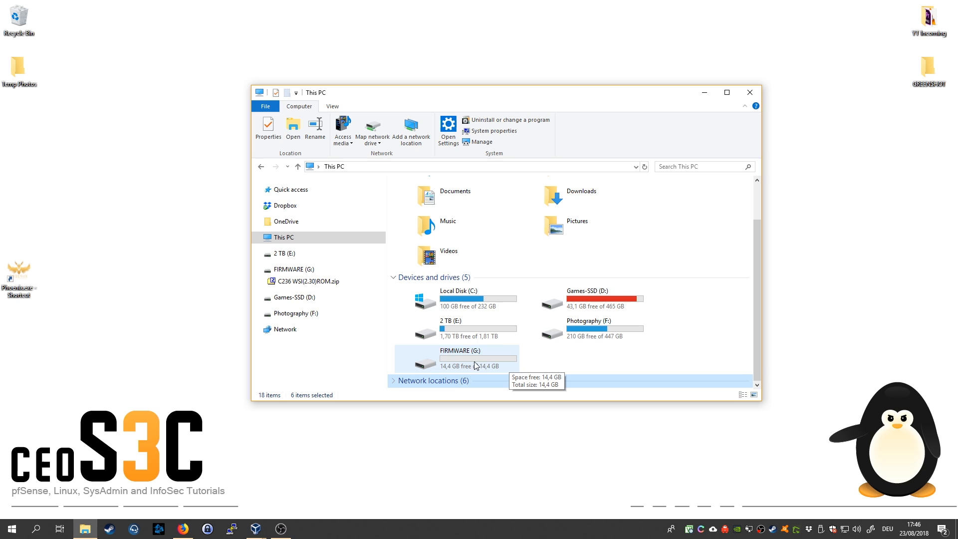
pyautogui.click(458, 359)
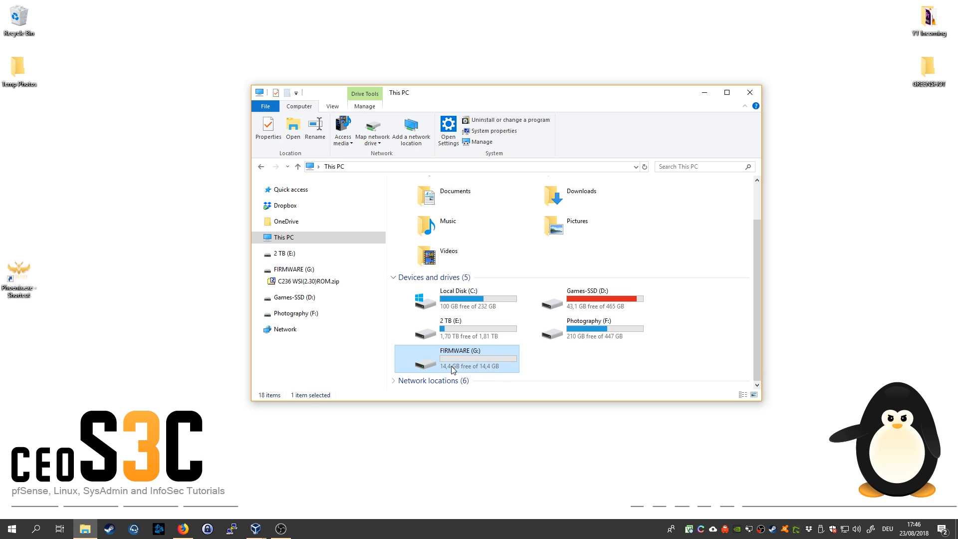
pyautogui.moveTo(469, 372)
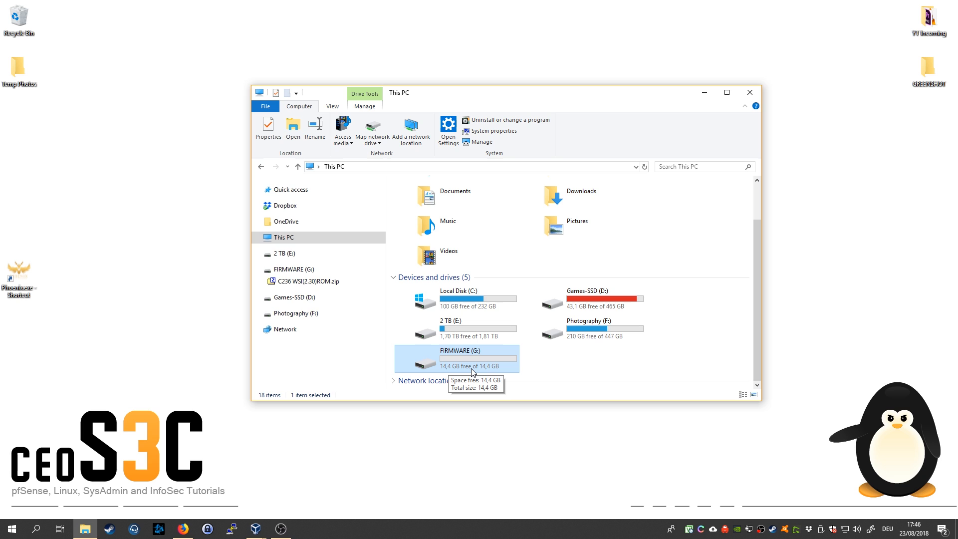
pyautogui.moveTo(448, 355)
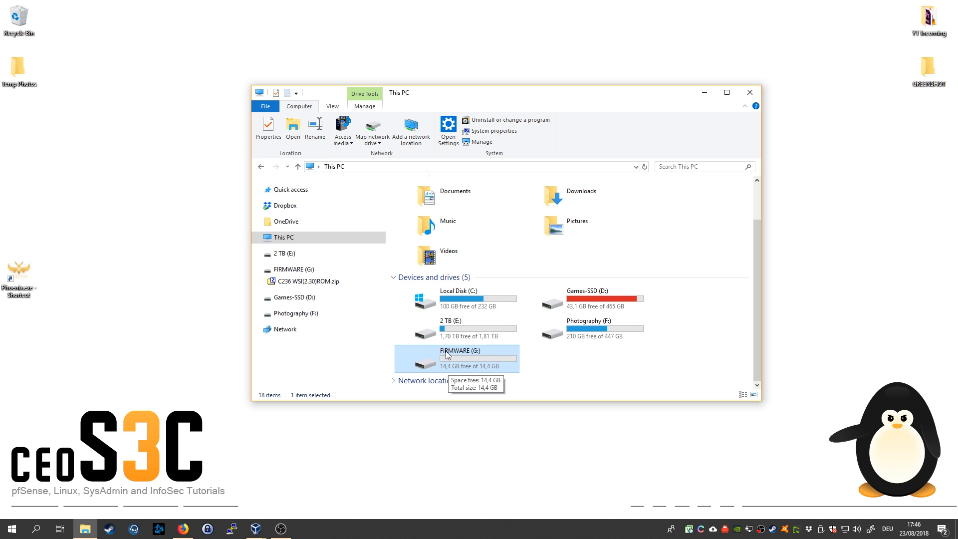
pyautogui.moveTo(534, 364)
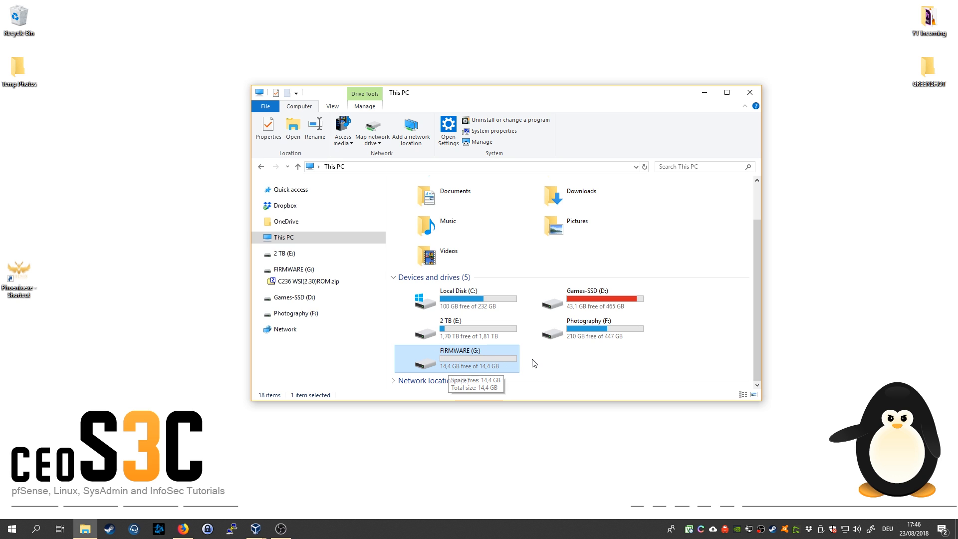
pyautogui.moveTo(546, 361)
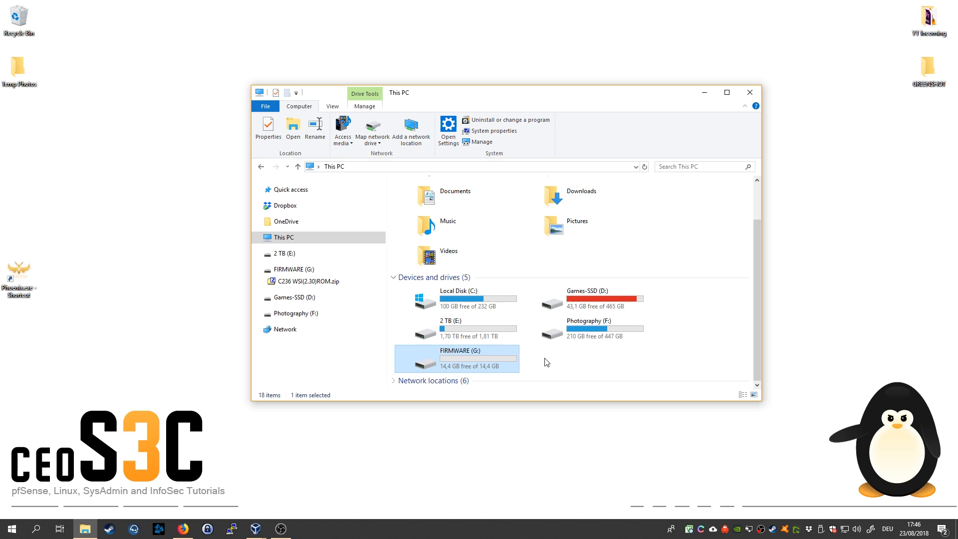
pyautogui.moveTo(832, 353)
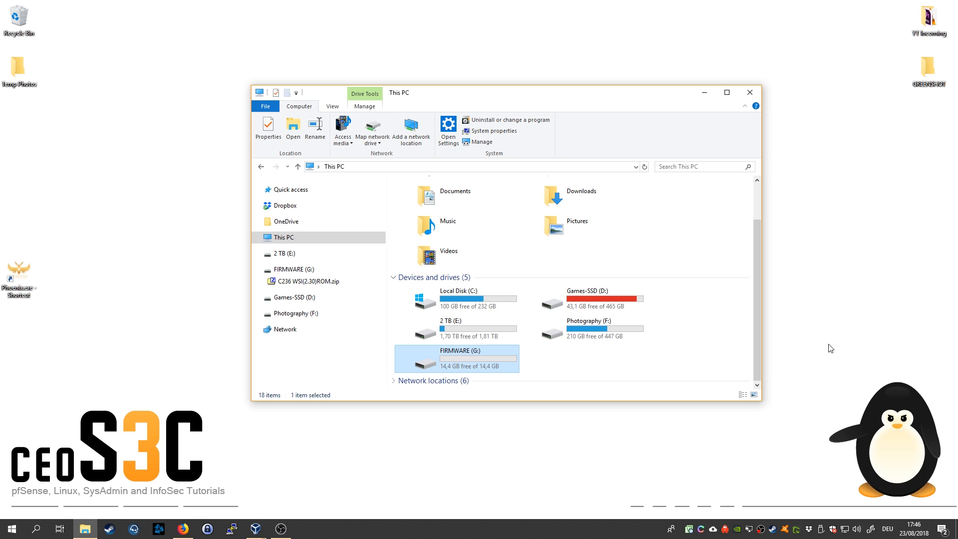
pyautogui.moveTo(500, 357)
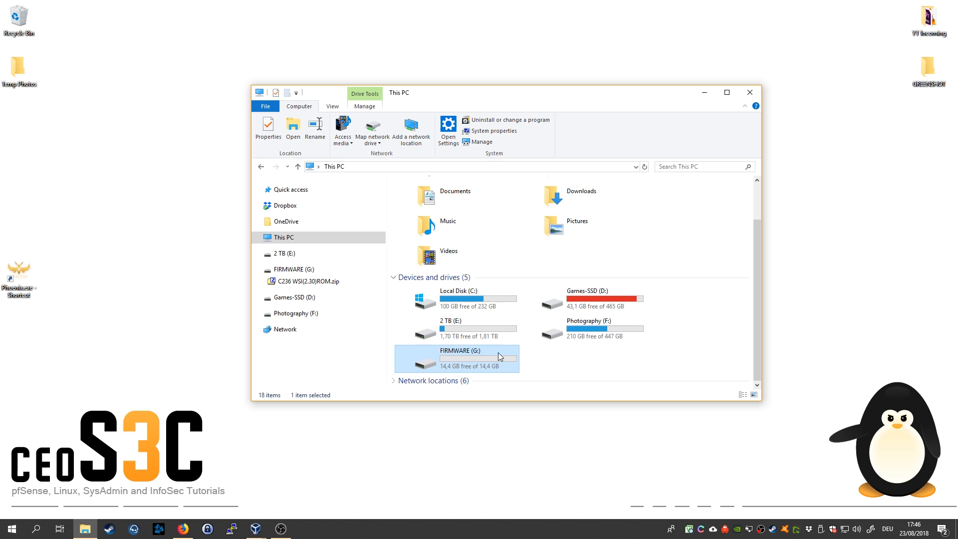
pyautogui.moveTo(482, 371)
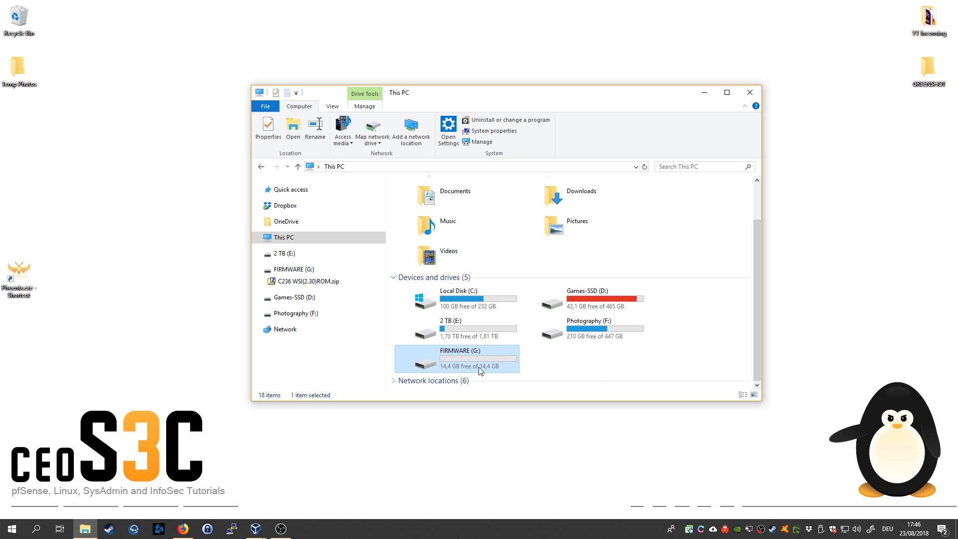
pyautogui.moveTo(539, 362)
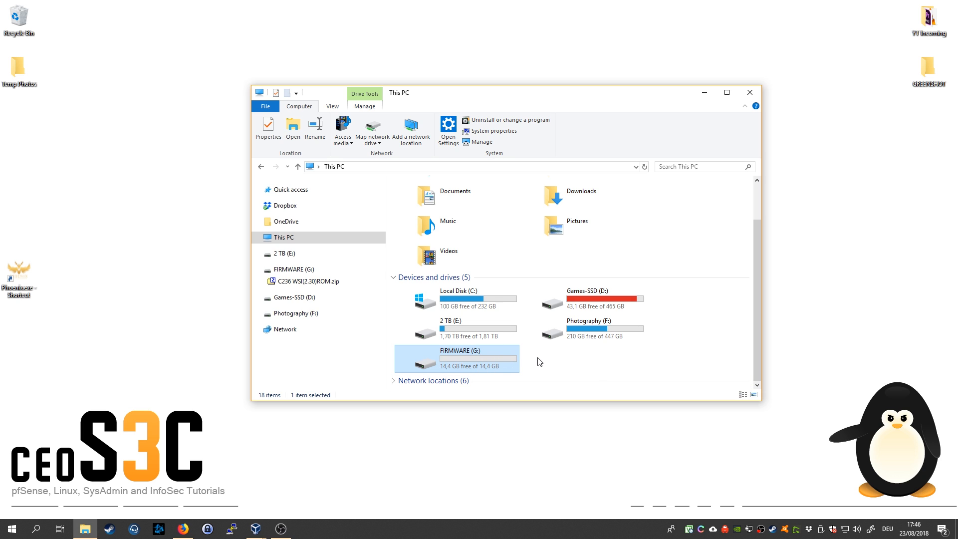
pyautogui.moveTo(535, 363)
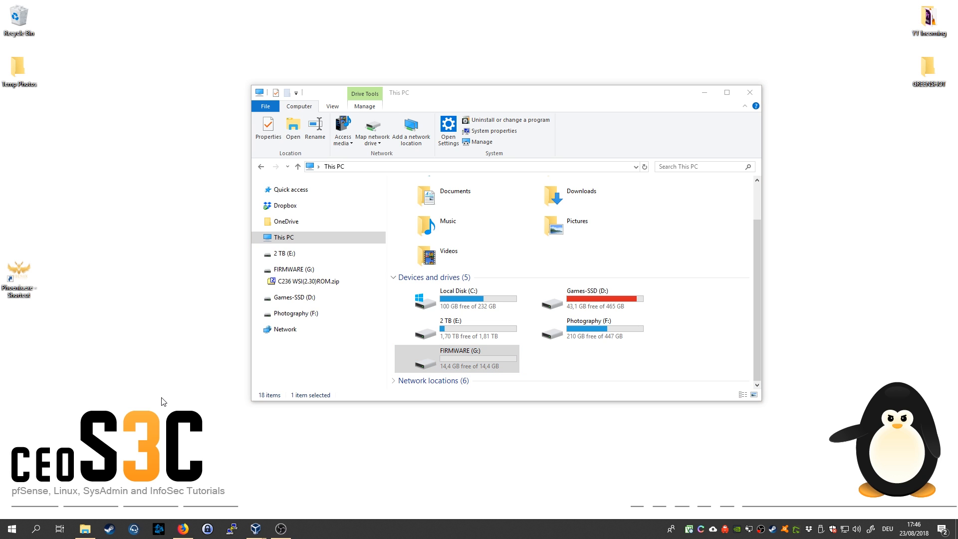
pyautogui.moveTo(189, 416)
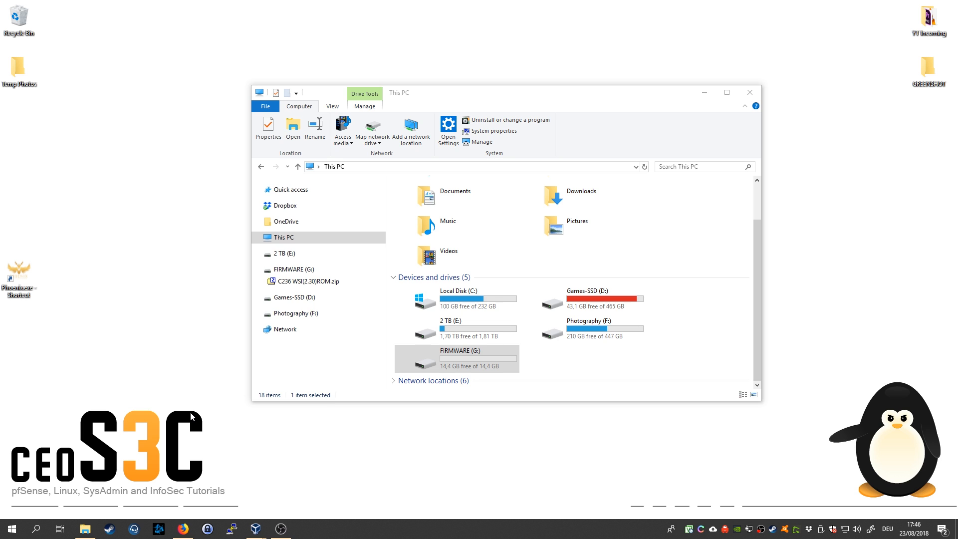
pyautogui.click(456, 359)
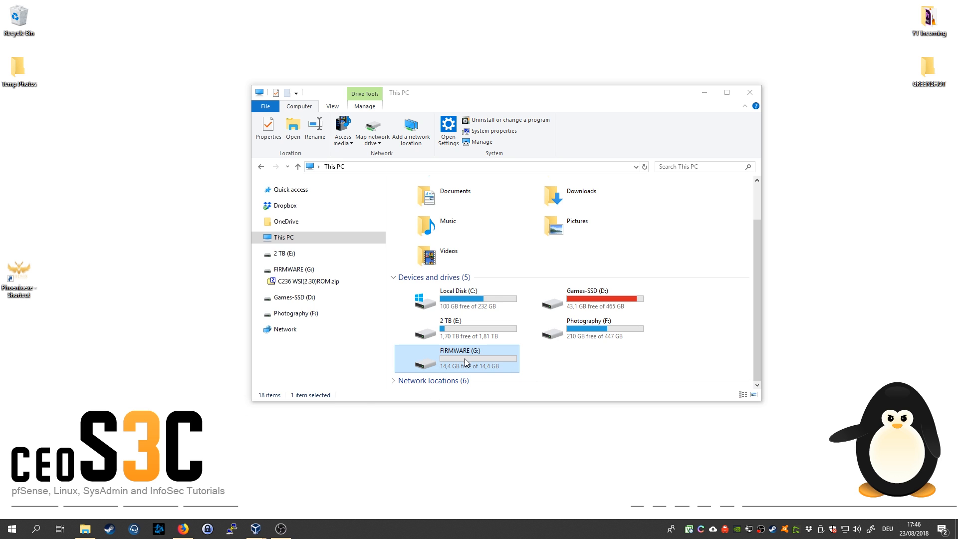
pyautogui.moveTo(467, 370)
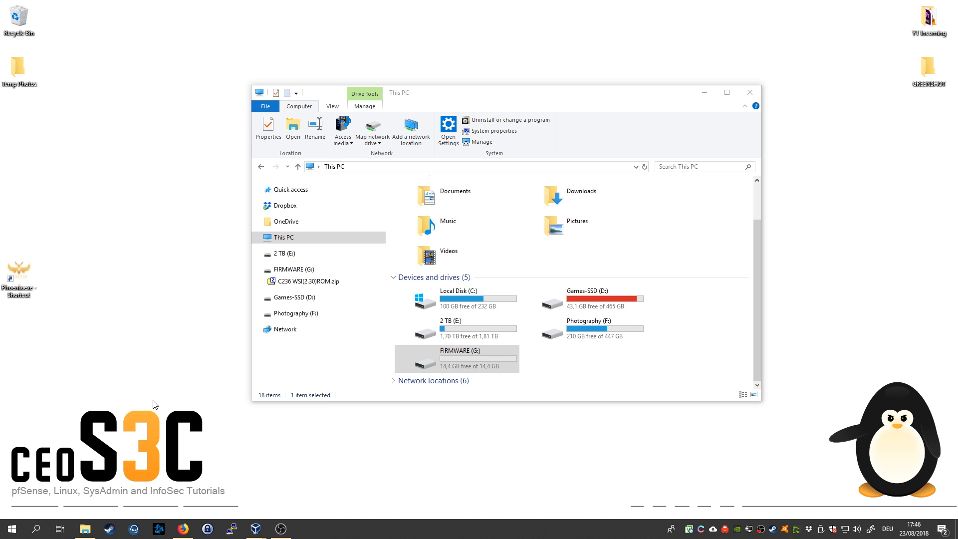
pyautogui.moveTo(255, 529)
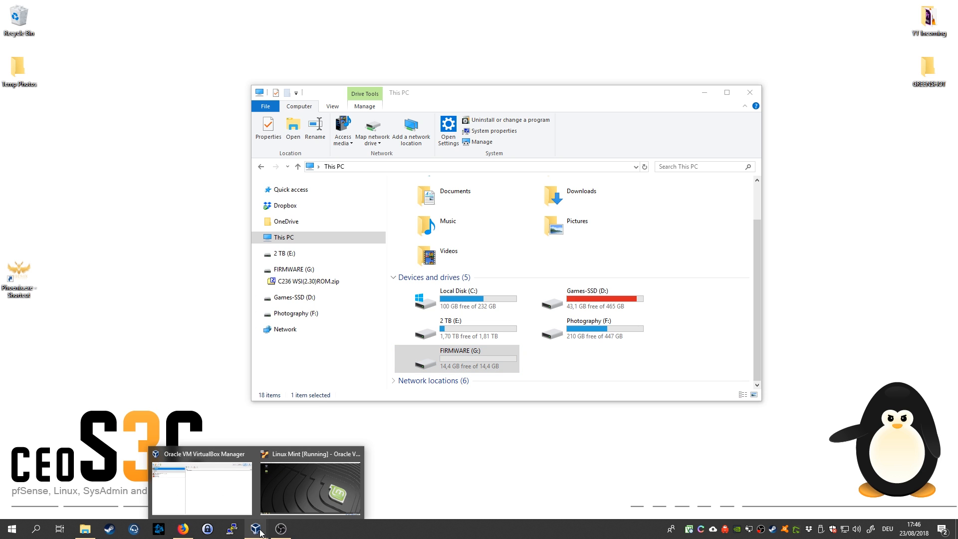
# Step: Bring up VirtualBox Manager with the running Linux Mint VM selected
pyautogui.click(202, 483)
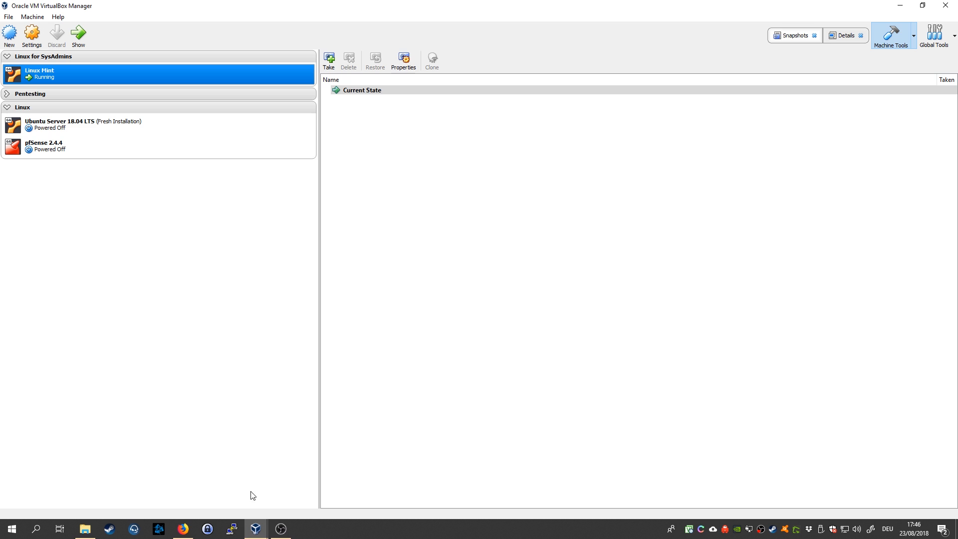
pyautogui.moveTo(59, 80)
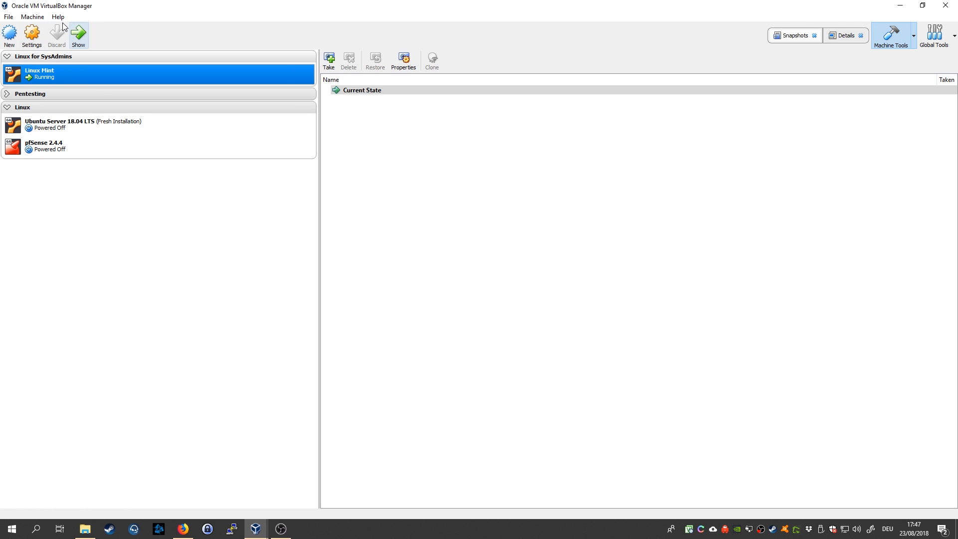
pyautogui.moveTo(279, 282)
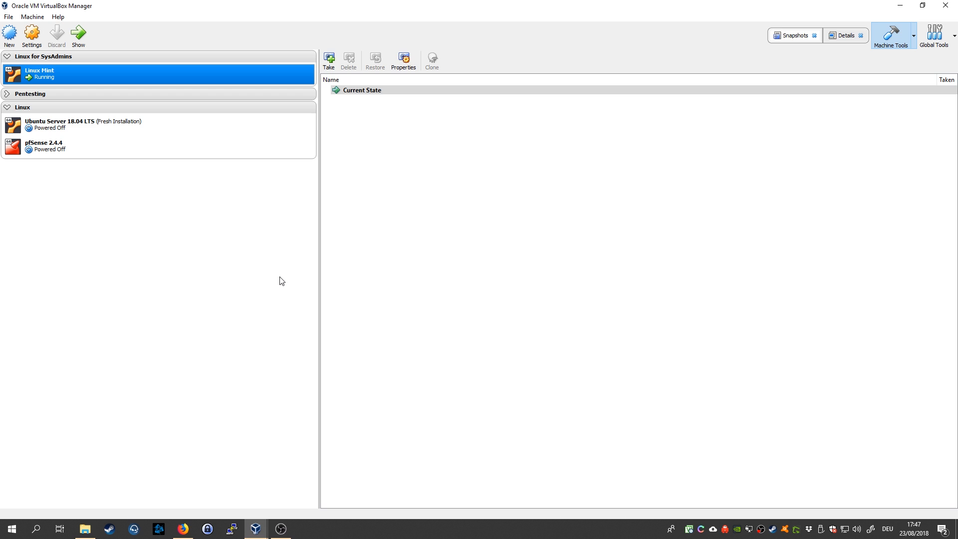
pyautogui.moveTo(256, 529)
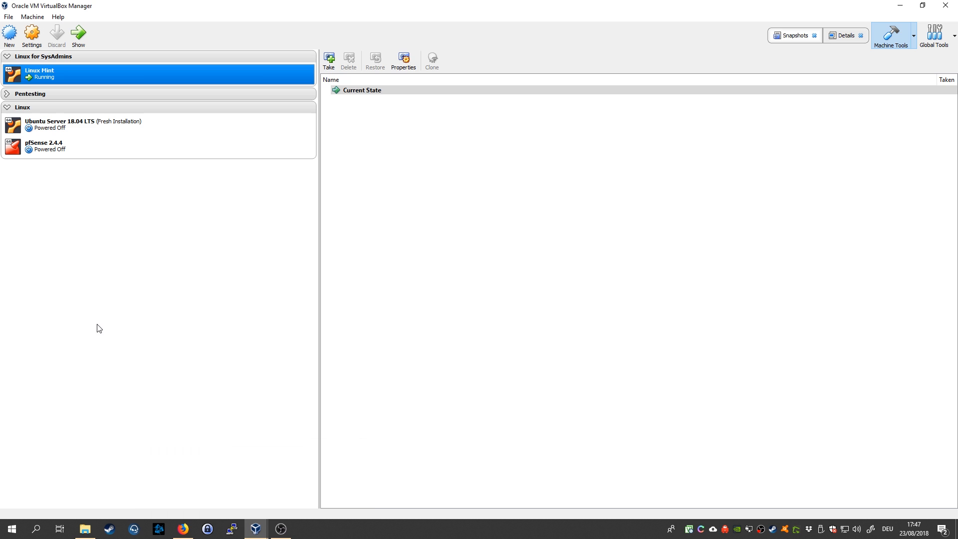
pyautogui.moveTo(7, 111)
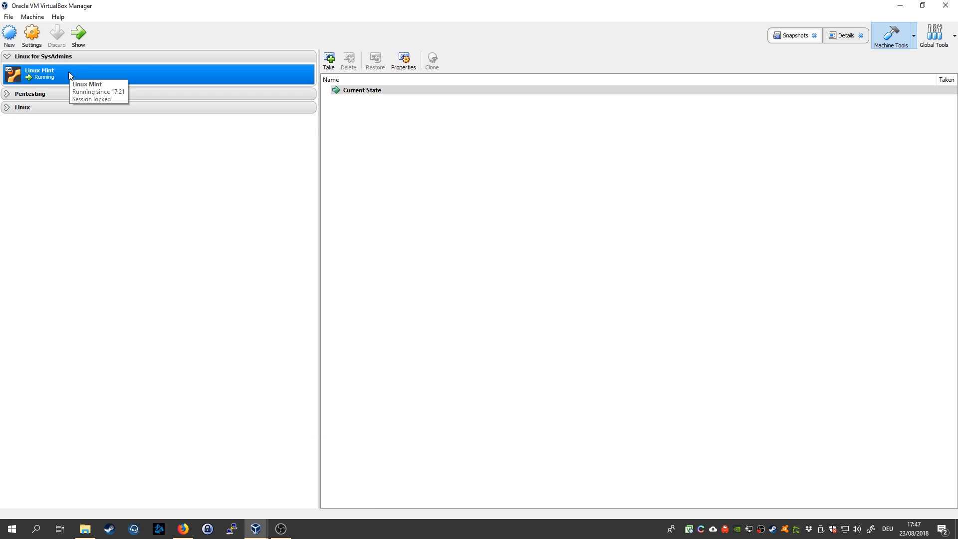
pyautogui.moveTo(43, 56)
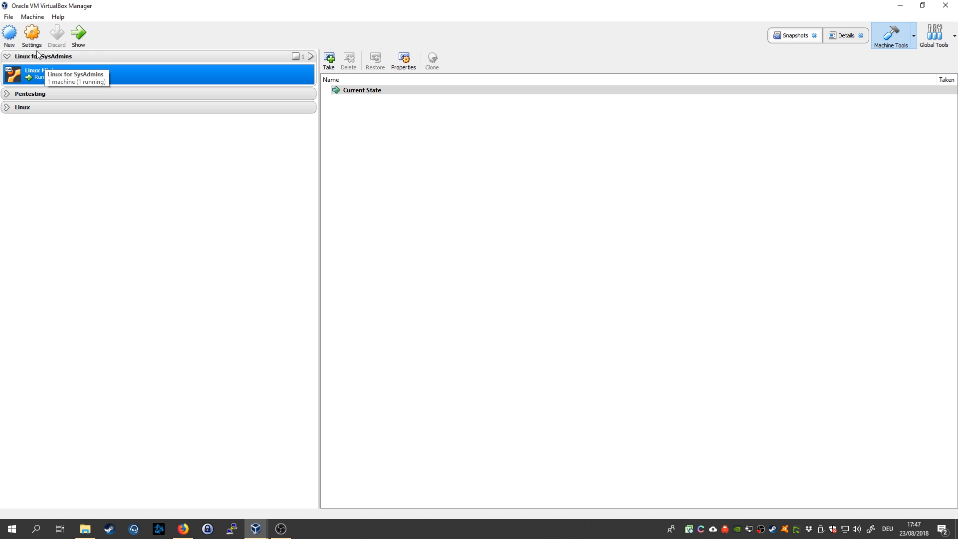
# Step: Check the Linux Mint VM settings use the USB 3.0 (xHCI) controller
pyautogui.click(31, 35)
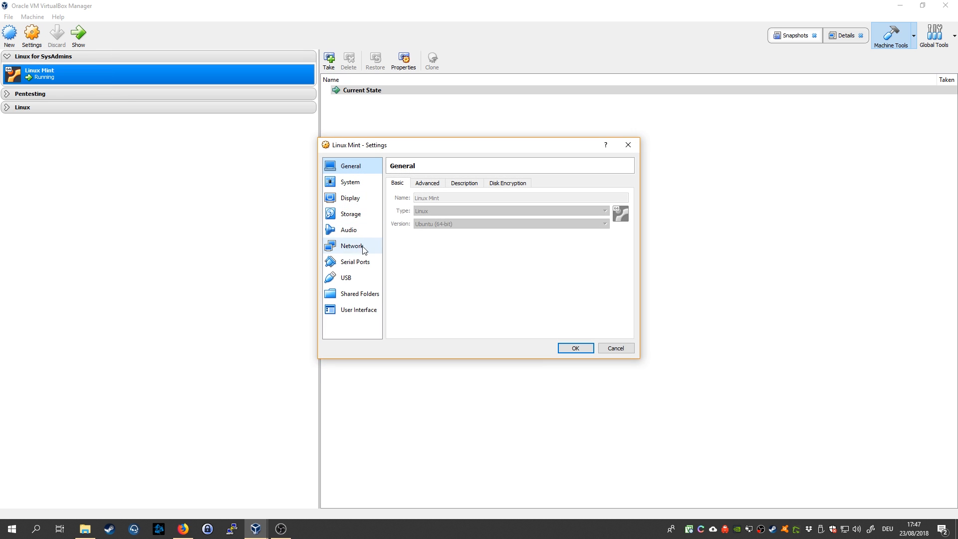
pyautogui.click(346, 277)
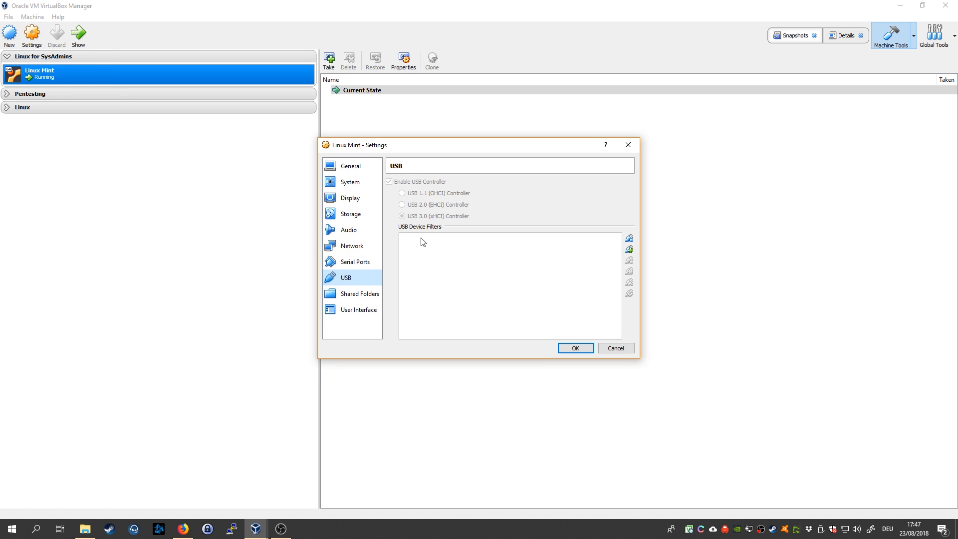
pyautogui.moveTo(436, 226)
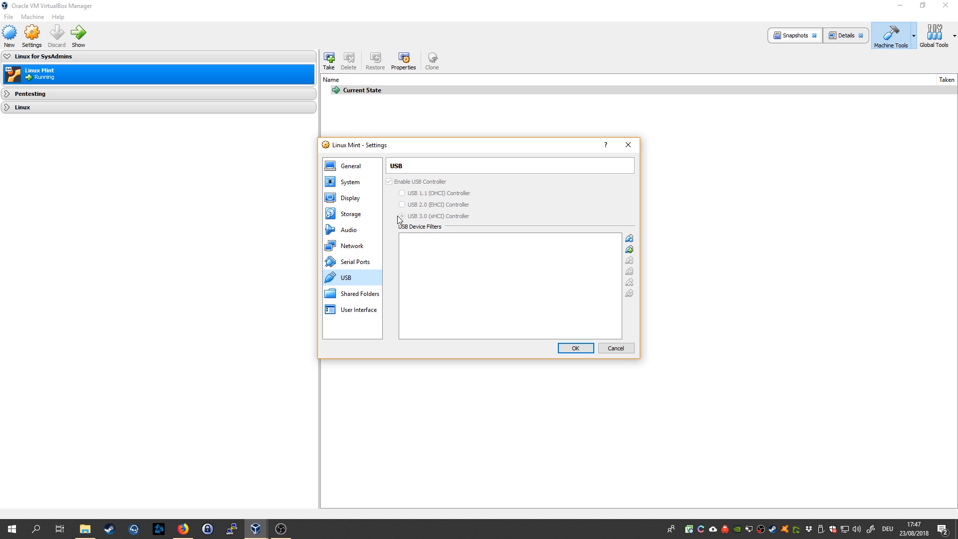
pyautogui.click(402, 215)
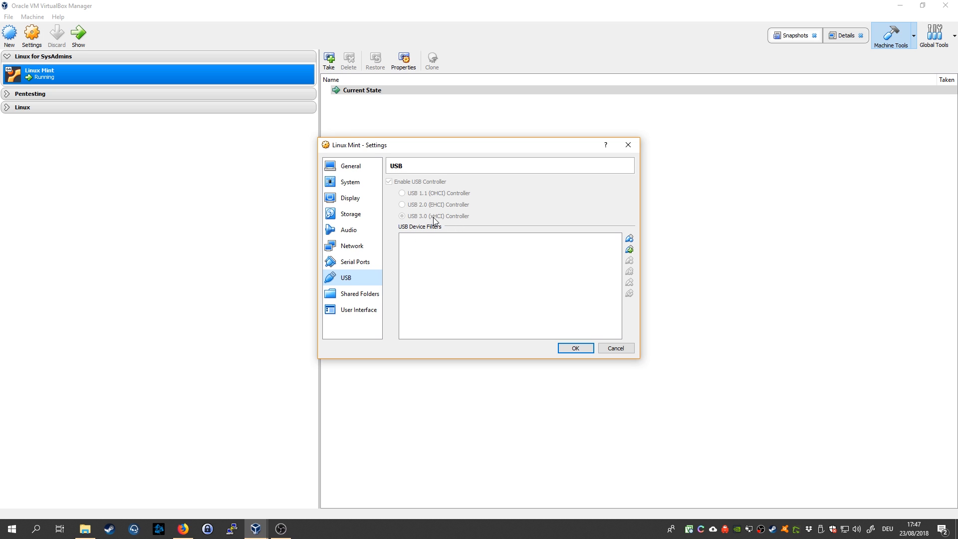
pyautogui.moveTo(459, 215)
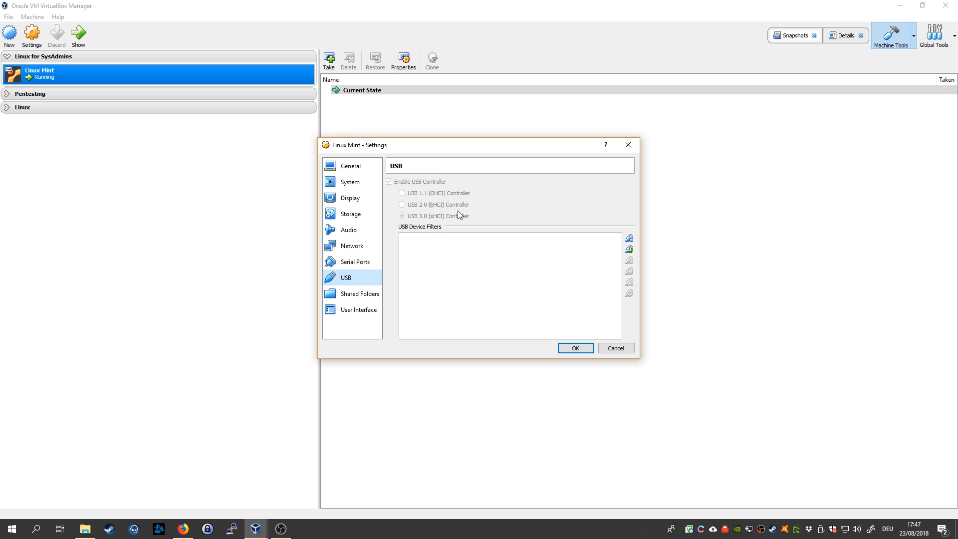
pyautogui.moveTo(511, 219)
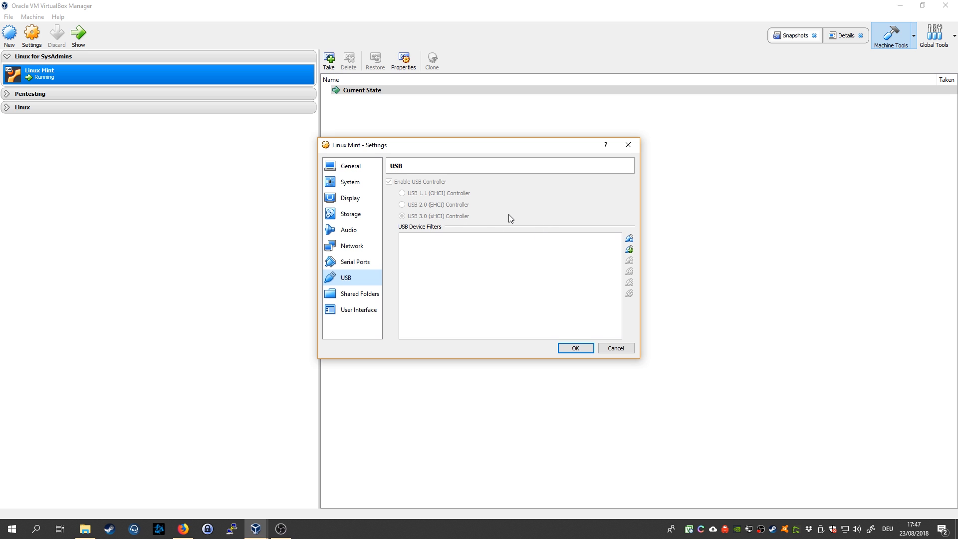
pyautogui.moveTo(267, 417)
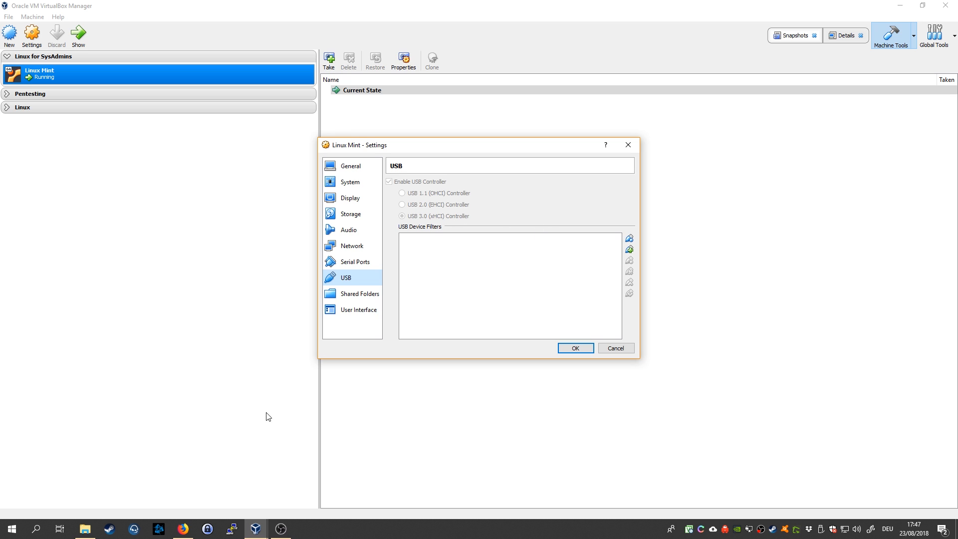
pyautogui.moveTo(404, 323)
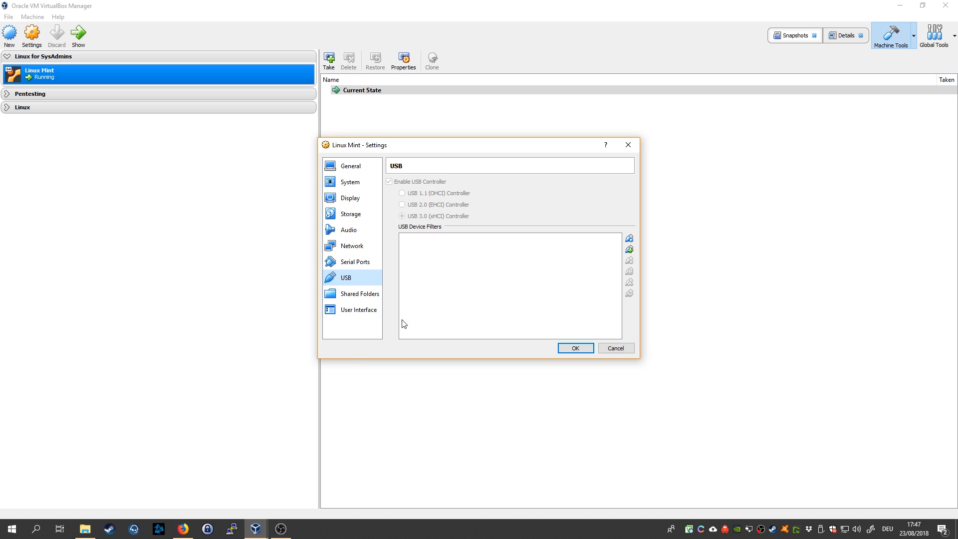
pyautogui.moveTo(446, 220)
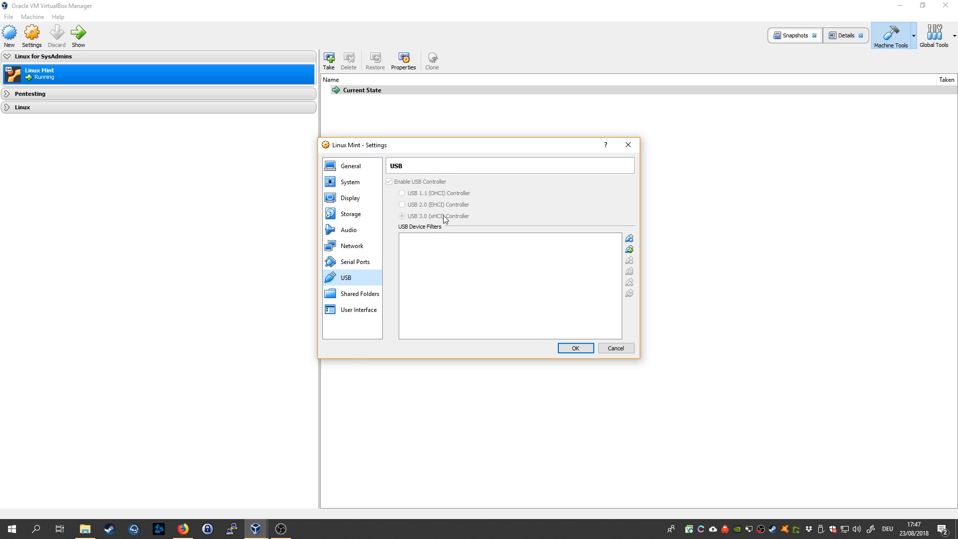
pyautogui.moveTo(411, 204)
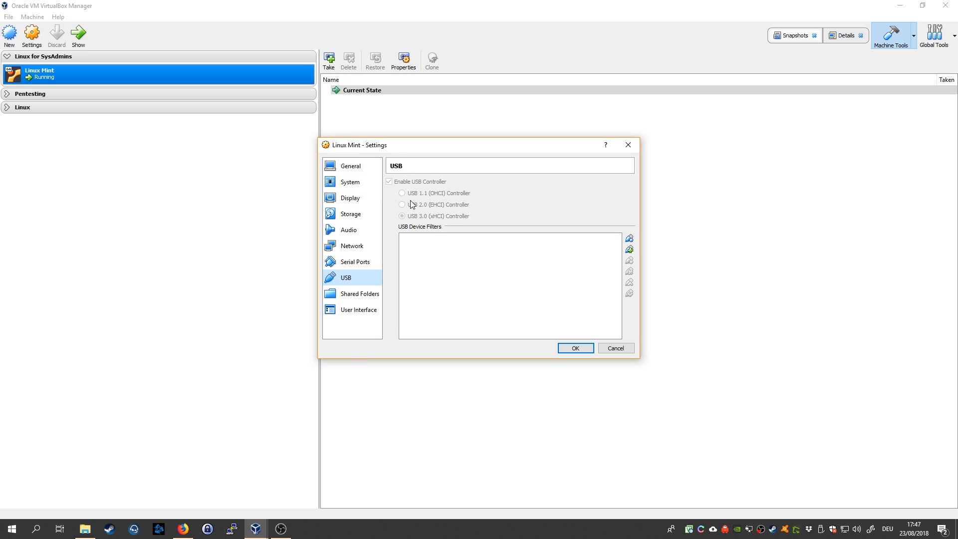
pyautogui.moveTo(397, 220)
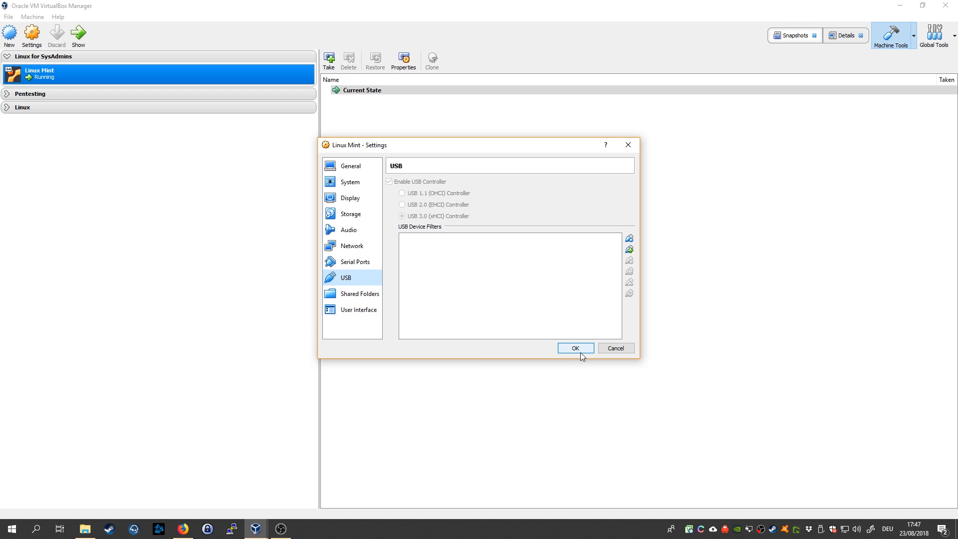
# Step: Attach the ADATA USB Flash Drive to the VM and view its FIRMWARE volume on the desktop
pyautogui.click(575, 347)
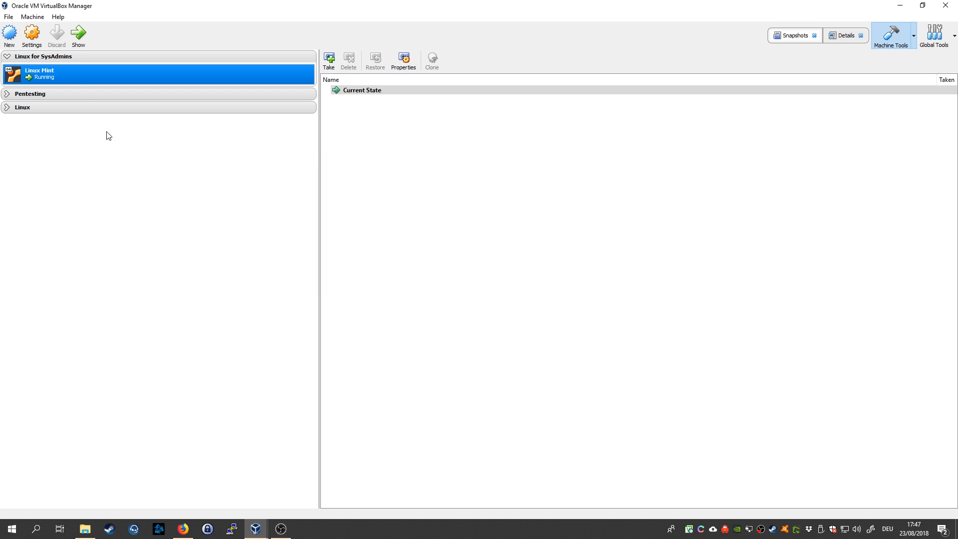
pyautogui.moveTo(316, 489)
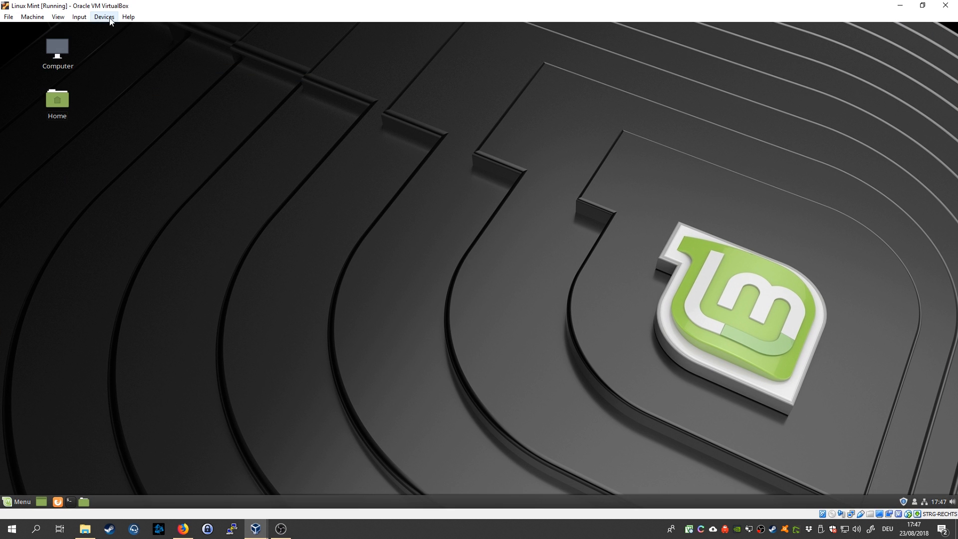
pyautogui.click(102, 17)
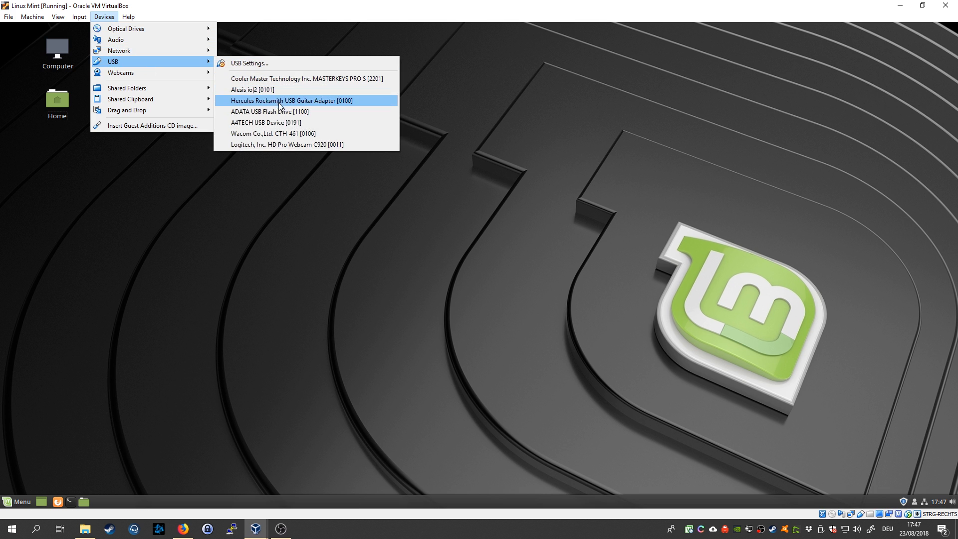
pyautogui.moveTo(288, 115)
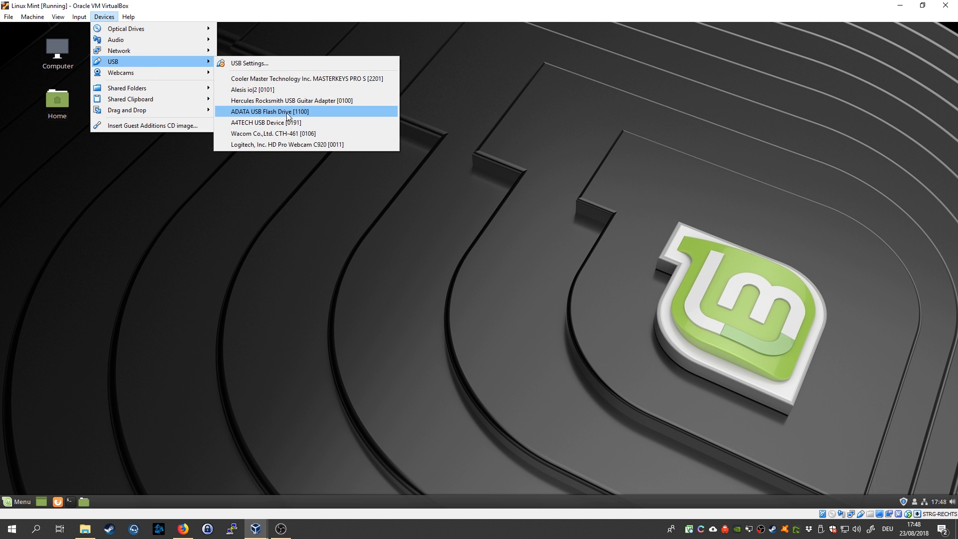
pyautogui.moveTo(270, 111)
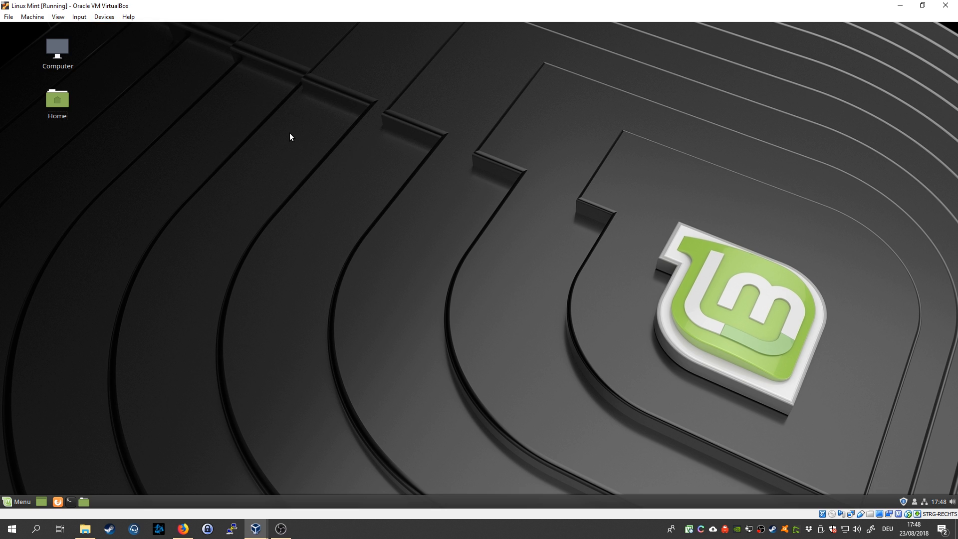
pyautogui.moveTo(327, 234)
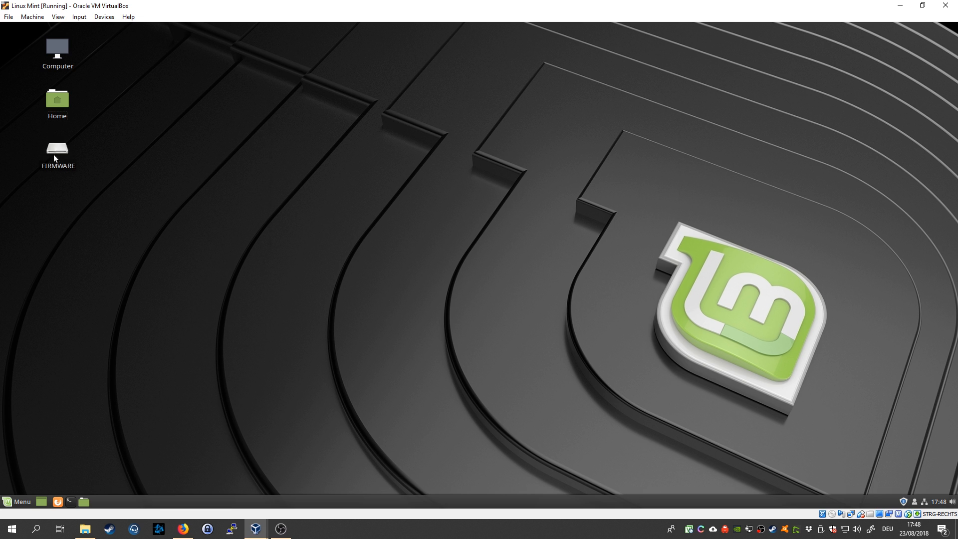
pyautogui.doubleClick(57, 151)
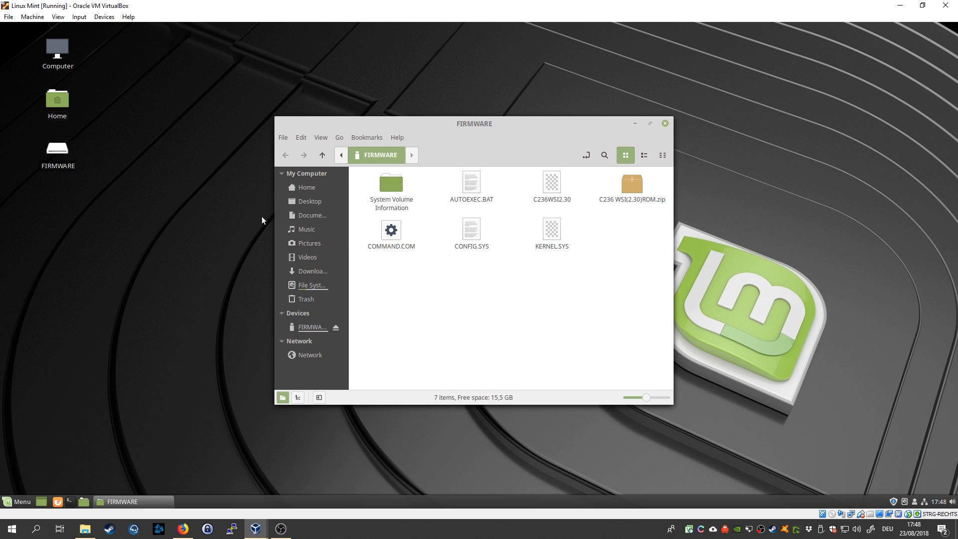
pyautogui.click(664, 124)
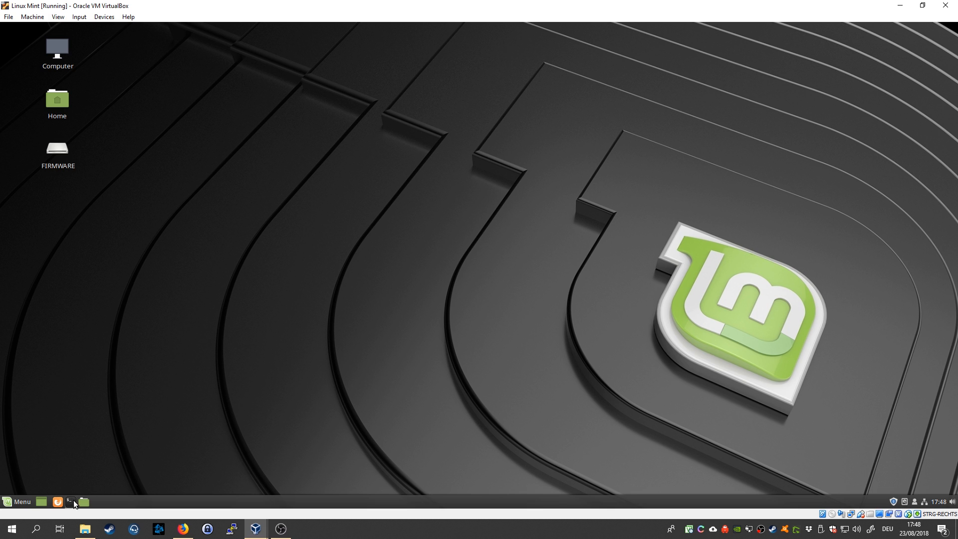
# Step: Run sudo apt-get update in the terminal with the sudo password
pyautogui.click(73, 505)
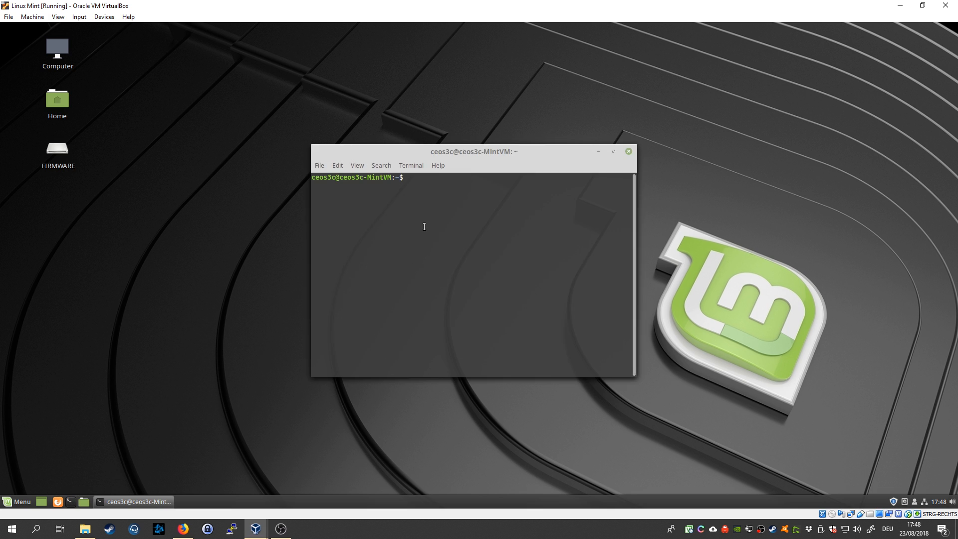
pyautogui.write('sudo a')
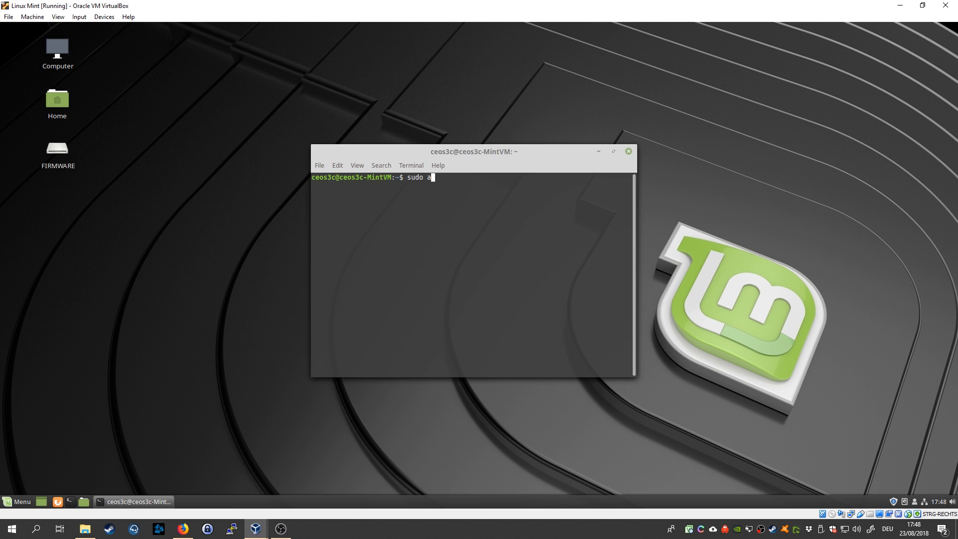
pyautogui.write('pt-get install g')
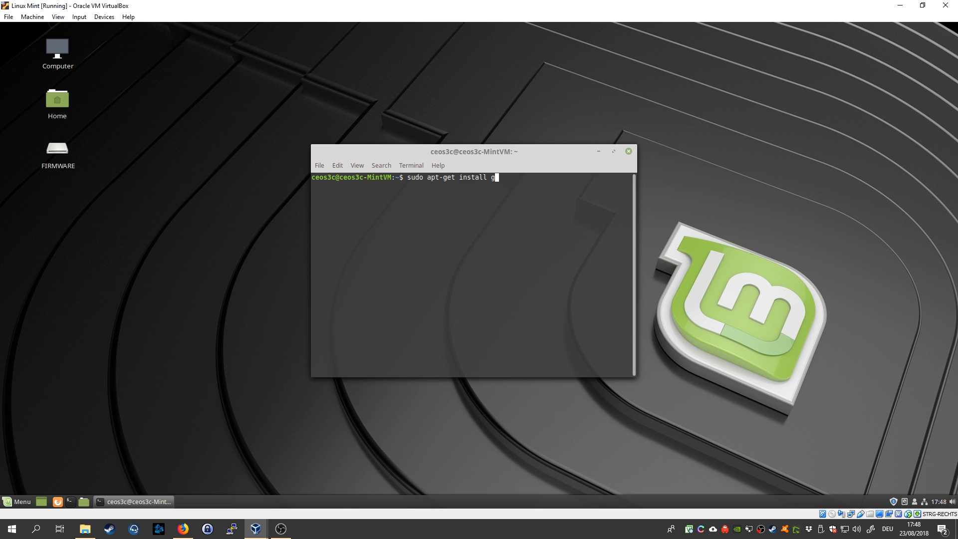
pyautogui.press('BackSpace')
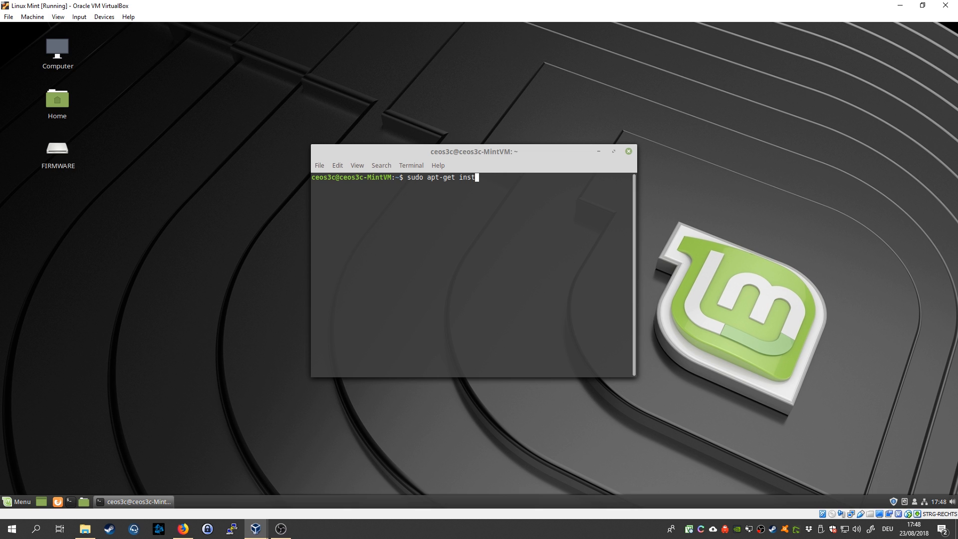
pyautogui.write('update')
pyautogui.press('Return')
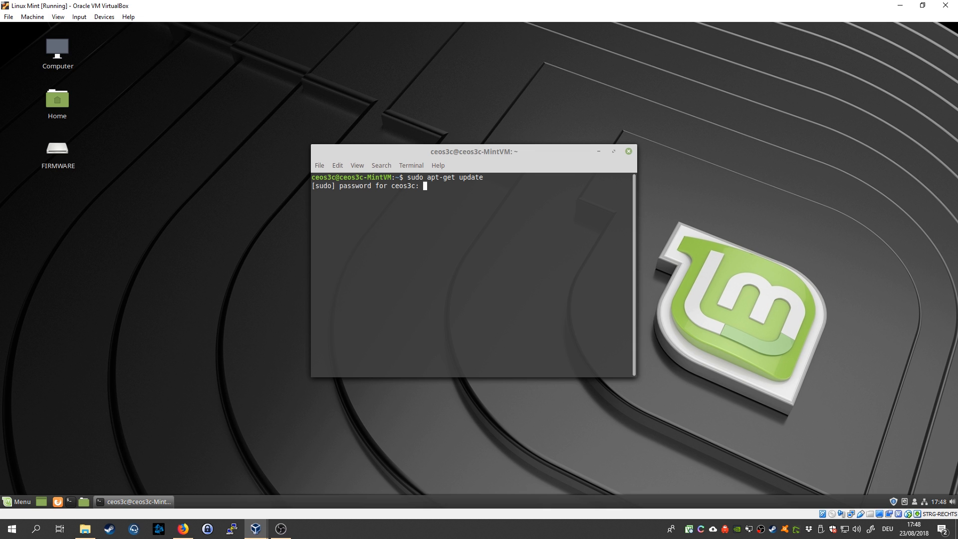
pyautogui.press('Return')
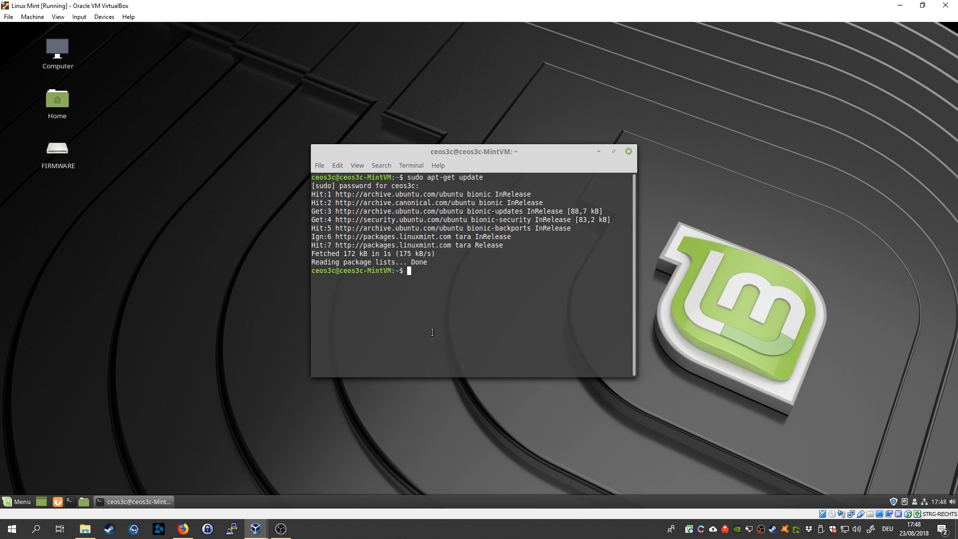
# Step: Run sudo apt-get install gparted, reporting gparted is already the newest version
pyautogui.write('sudo apt-get install gparted')
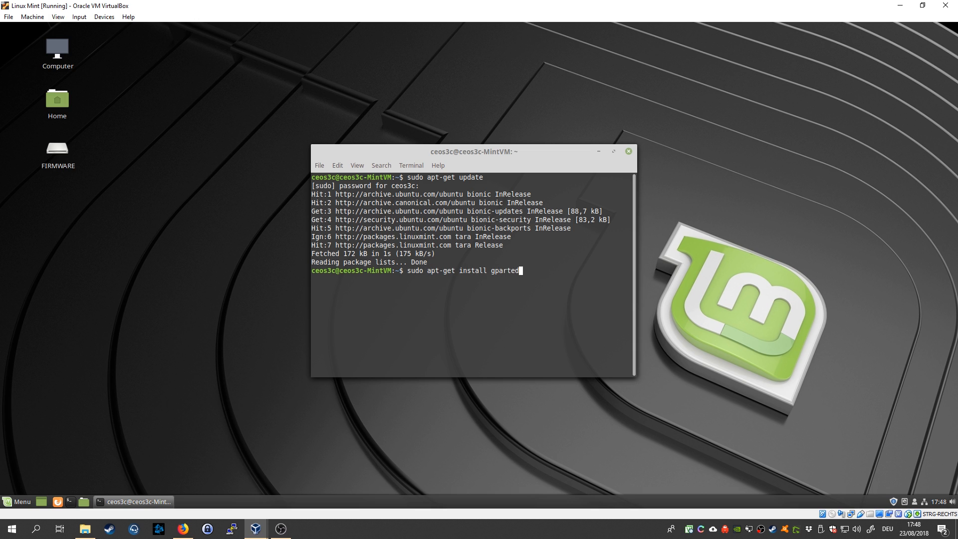
pyautogui.press('Return')
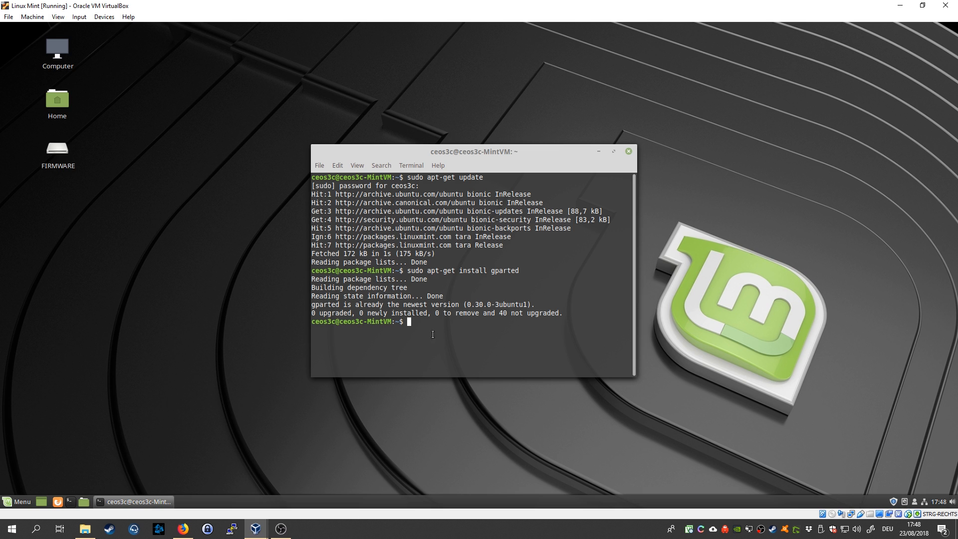
pyautogui.moveTo(472, 533)
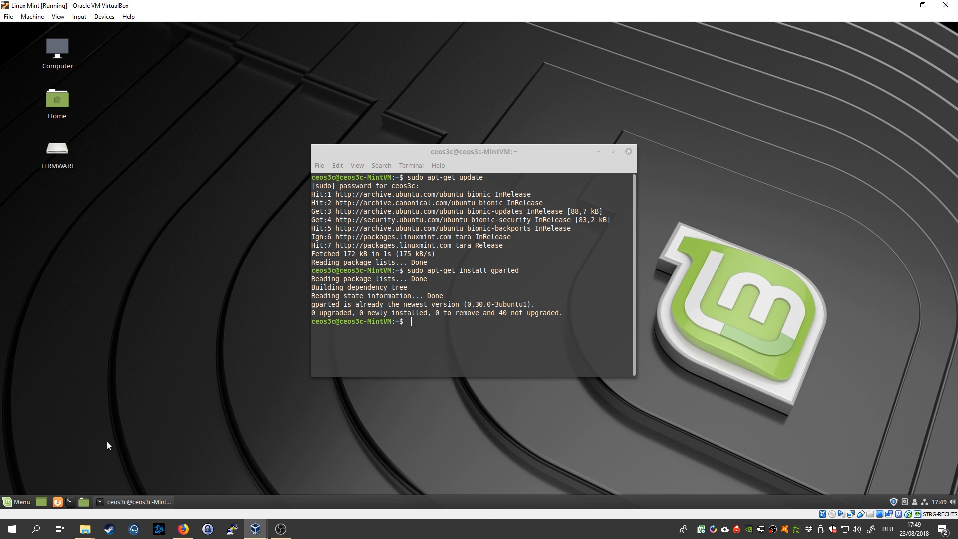
# Step: Launch GParted from the menu search 'gpart', showing the 30 GiB /dev/sda disk
pyautogui.click(19, 501)
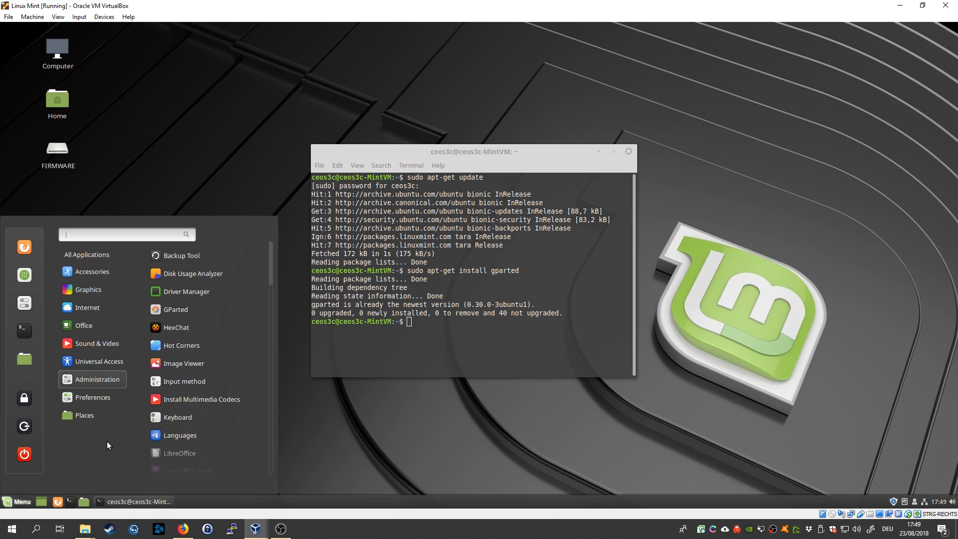
pyautogui.write('gpart')
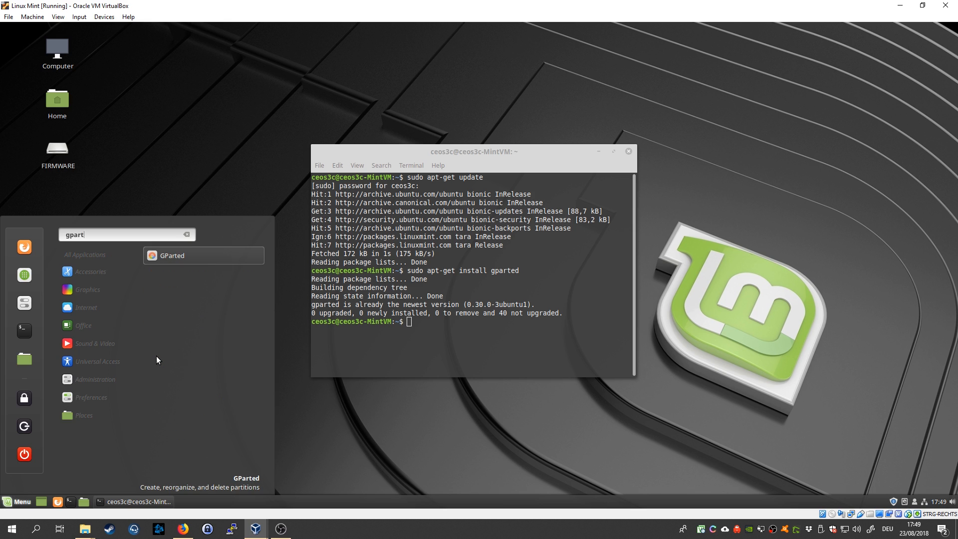
pyautogui.click(173, 255)
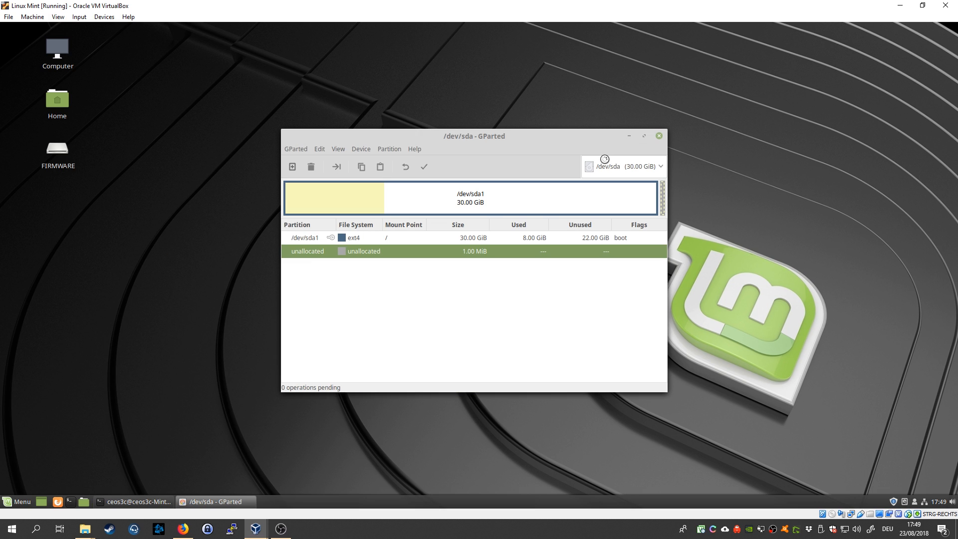
pyautogui.moveTo(659, 173)
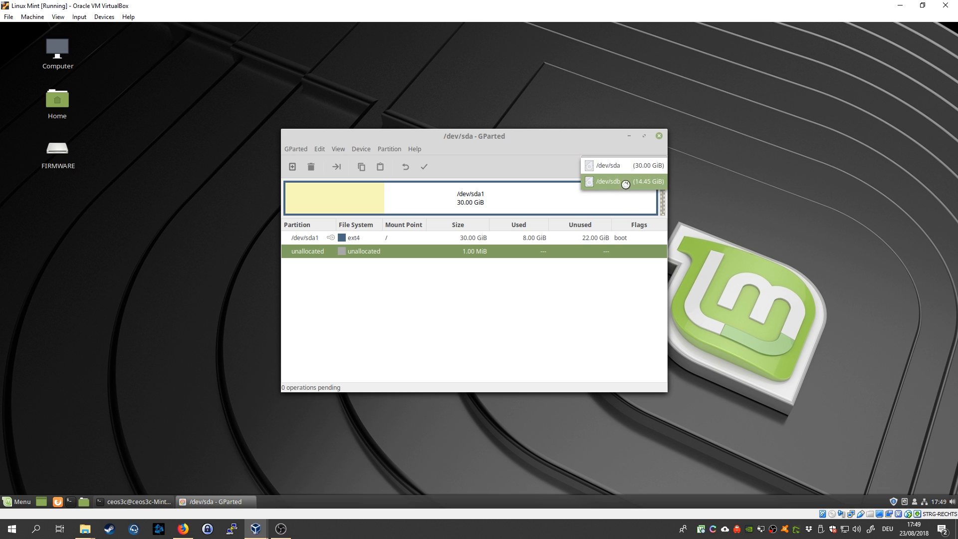
pyautogui.moveTo(622, 165)
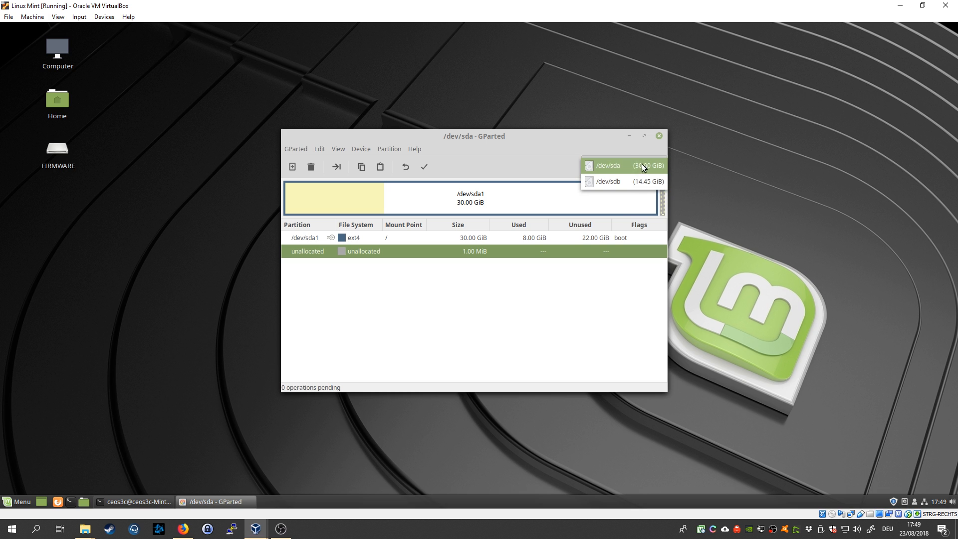
pyautogui.moveTo(610, 182)
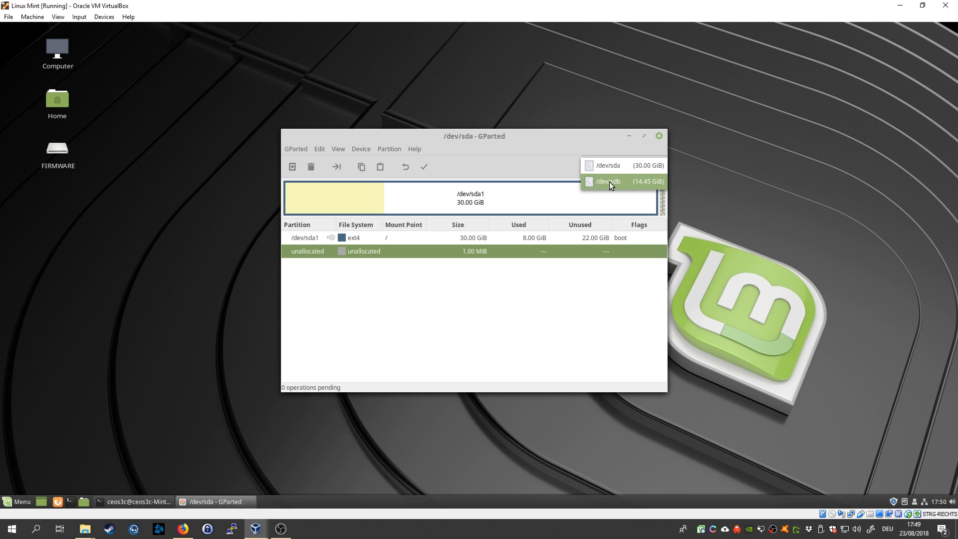
# Step: On /dev/sdb, unmount the fat32 sdb1 partition and queue its deletion, leaving 14.45 GiB unallocated
pyautogui.click(609, 181)
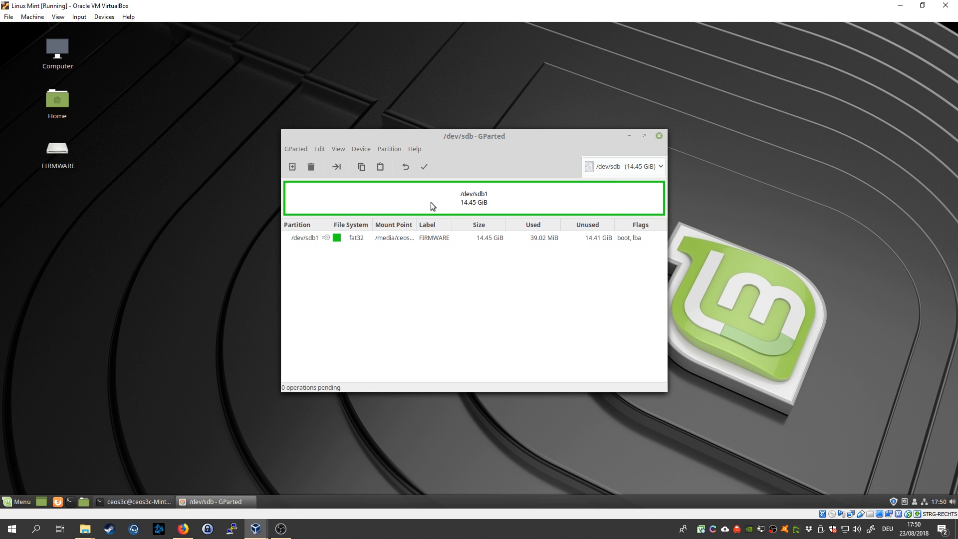
pyautogui.moveTo(275, 209)
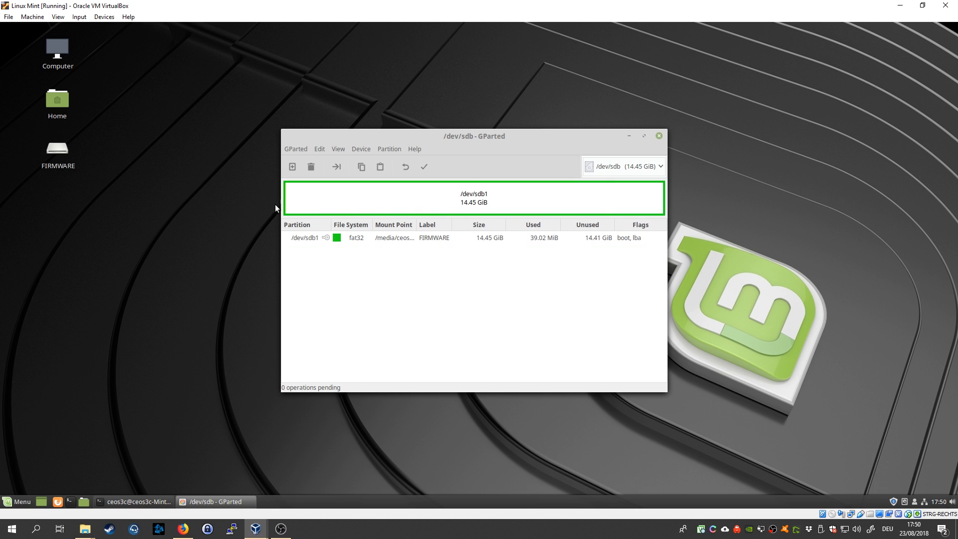
pyautogui.moveTo(449, 197)
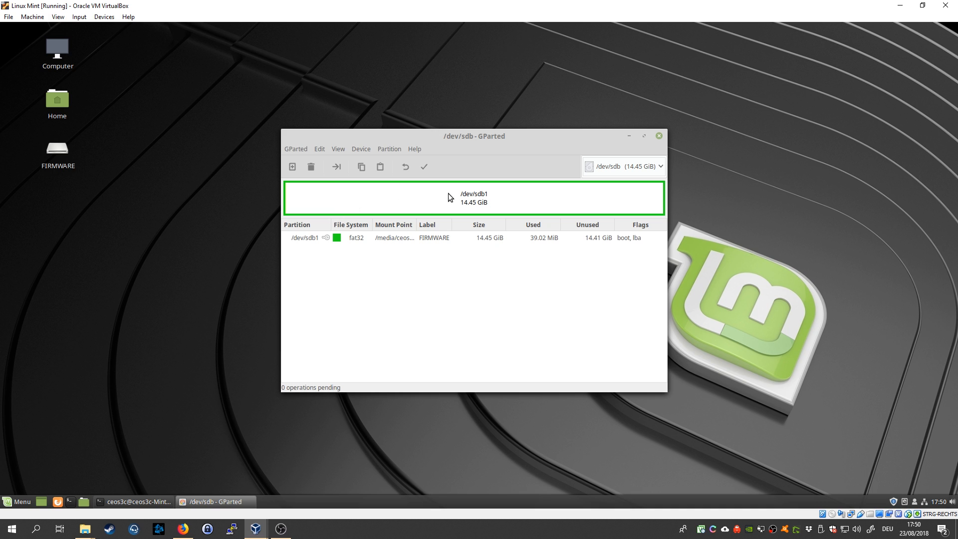
pyautogui.moveTo(546, 225)
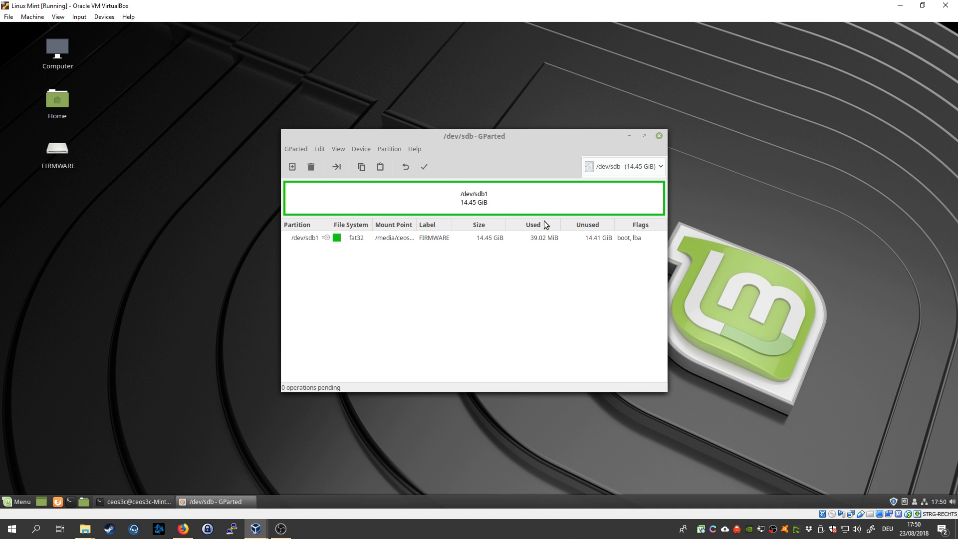
pyautogui.moveTo(351, 203)
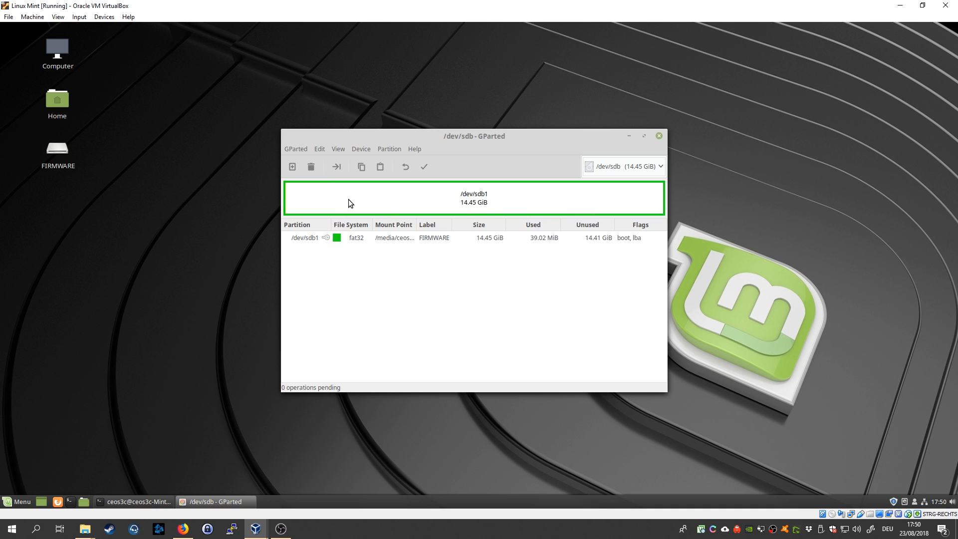
pyautogui.rightClick(350, 202)
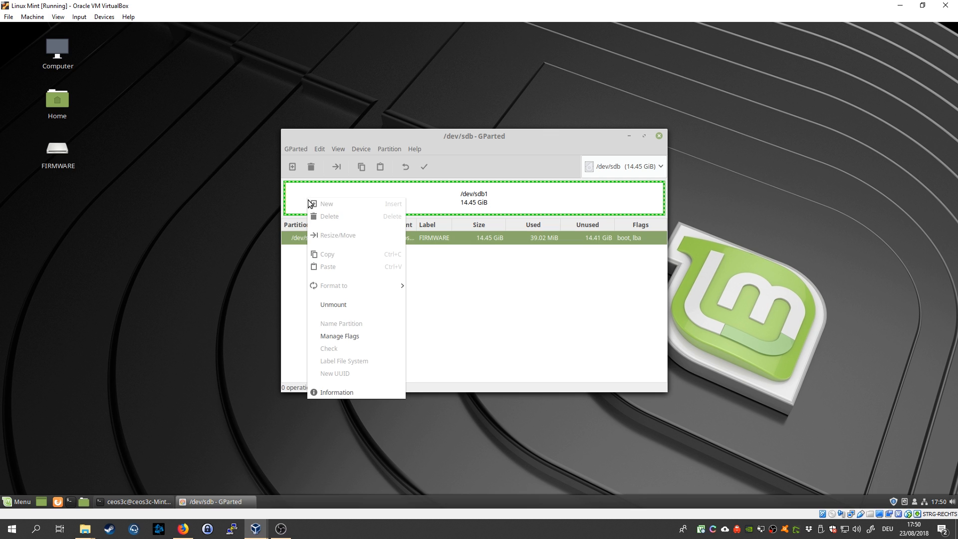
pyautogui.click(333, 304)
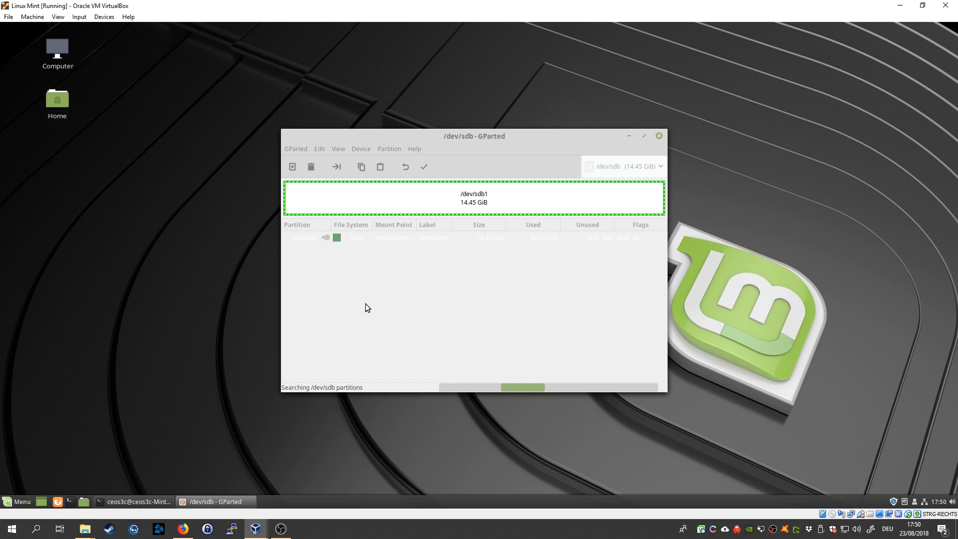
pyautogui.rightClick(303, 237)
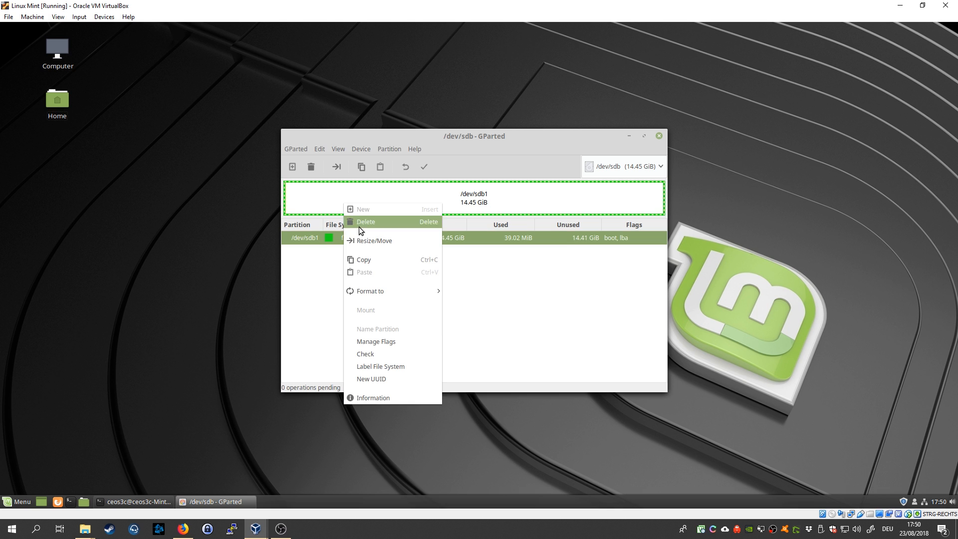
pyautogui.moveTo(396, 196)
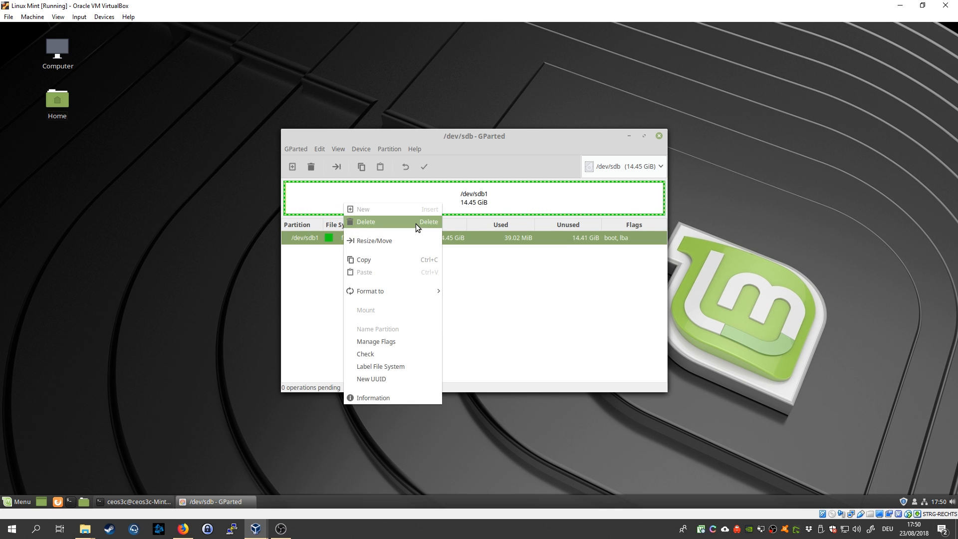
pyautogui.click(367, 222)
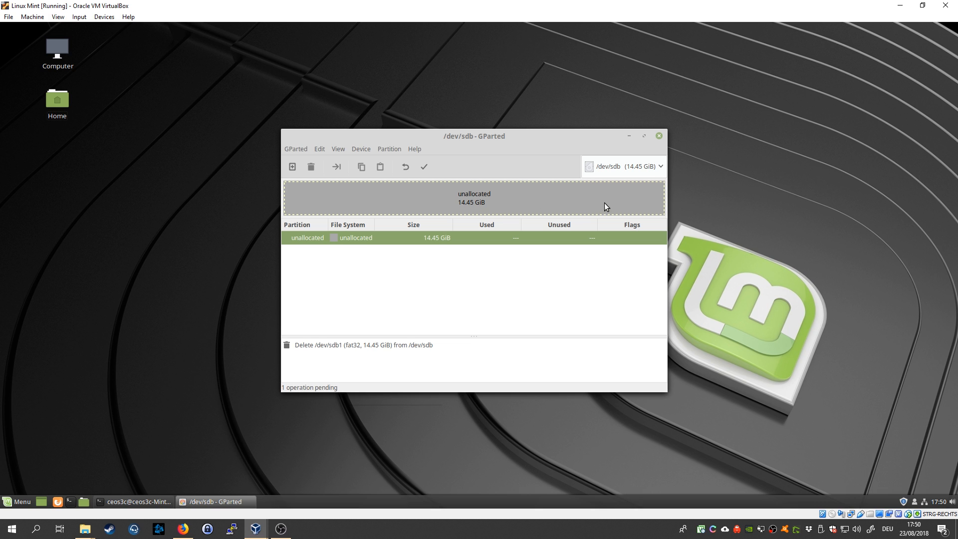
pyautogui.moveTo(360, 196)
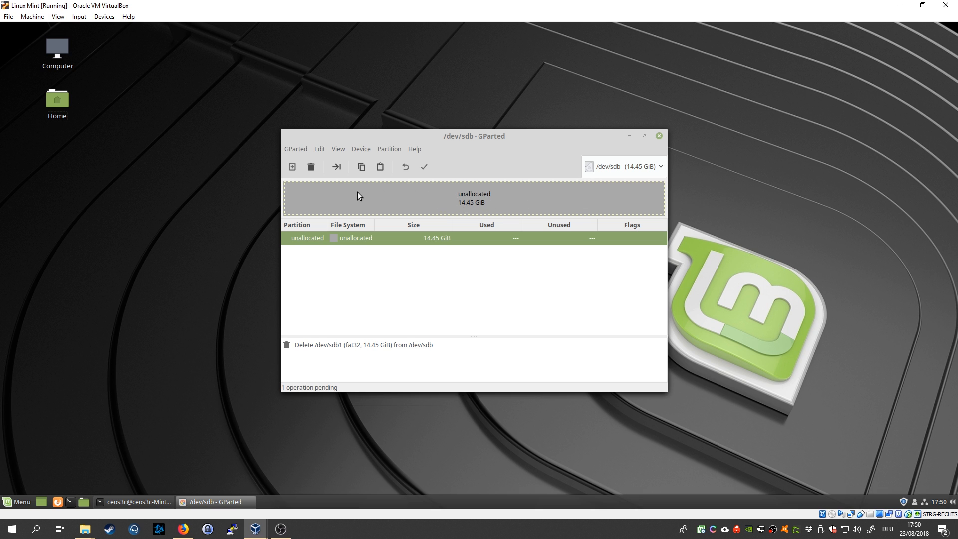
pyautogui.moveTo(467, 208)
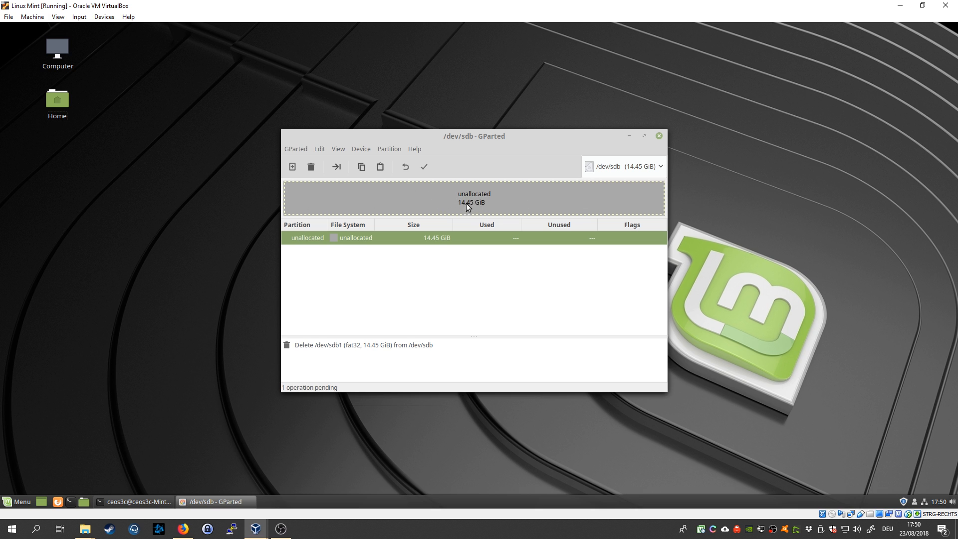
pyautogui.moveTo(356, 200)
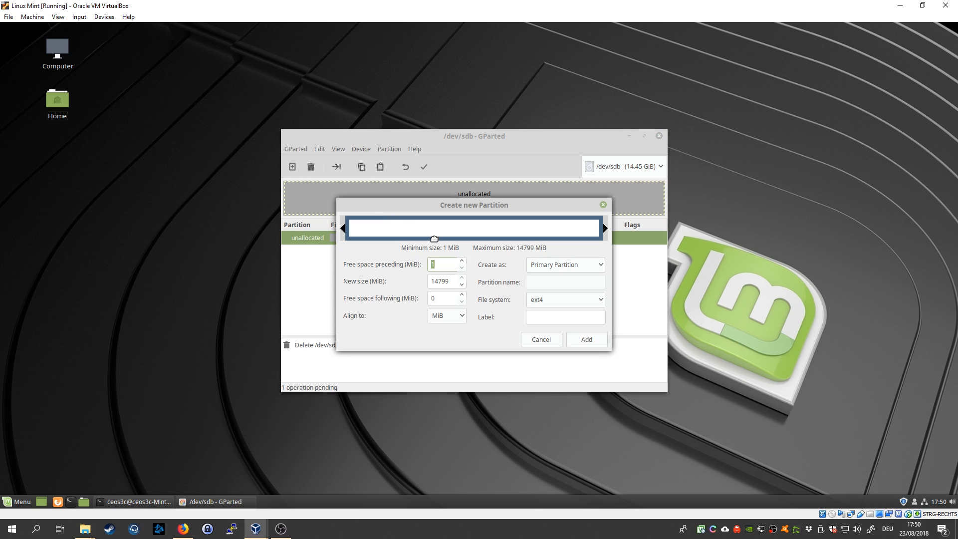
# Step: Queue a new 14.45 GiB primary partition with fat32 file system
pyautogui.click(598, 300)
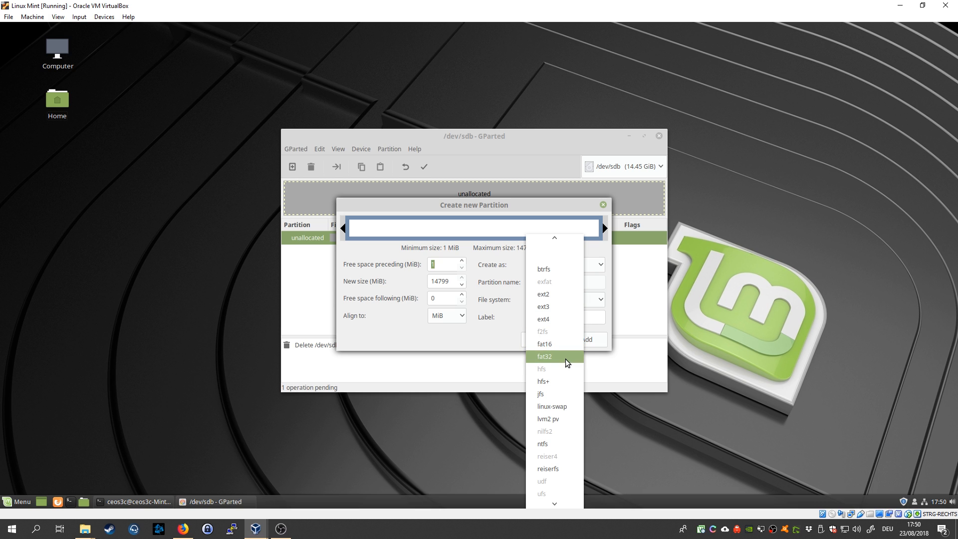
pyautogui.click(544, 357)
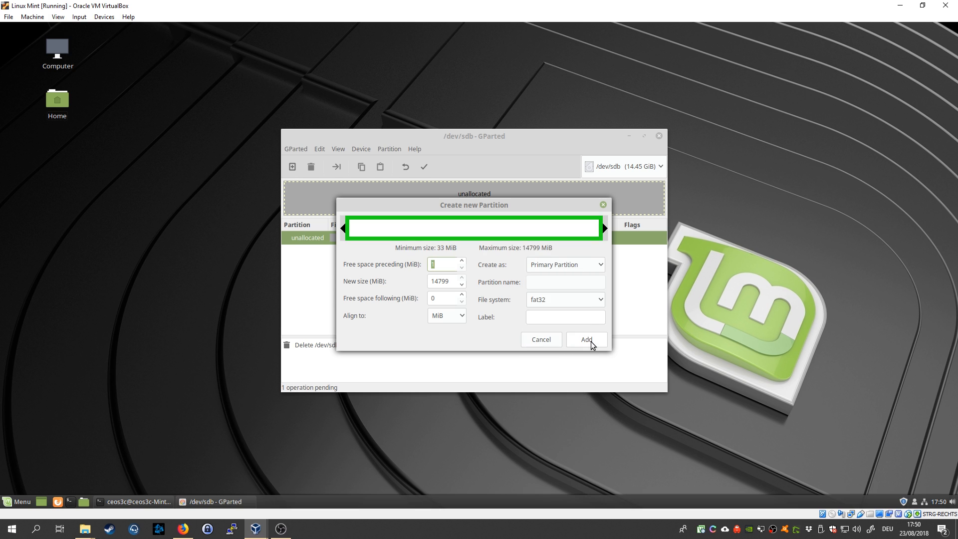
pyautogui.click(586, 340)
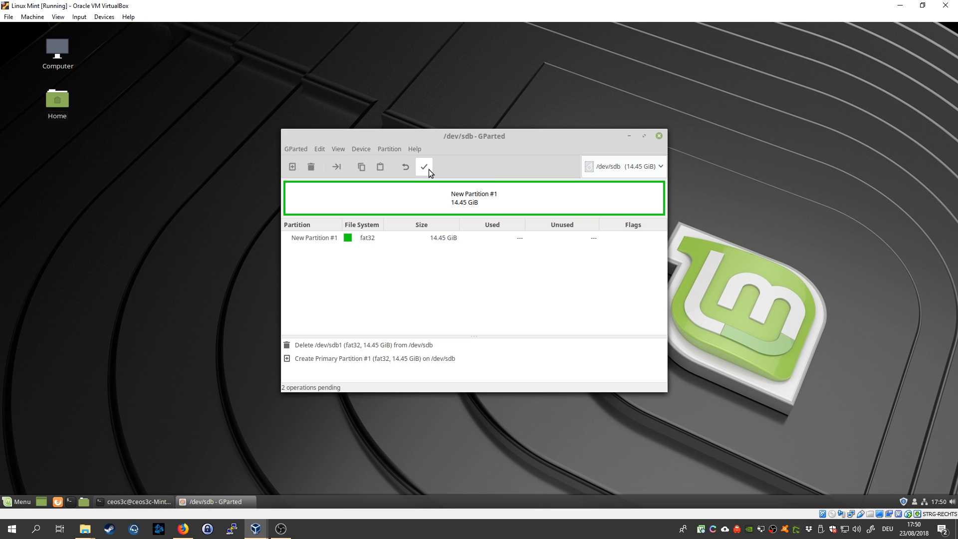
pyautogui.moveTo(423, 167)
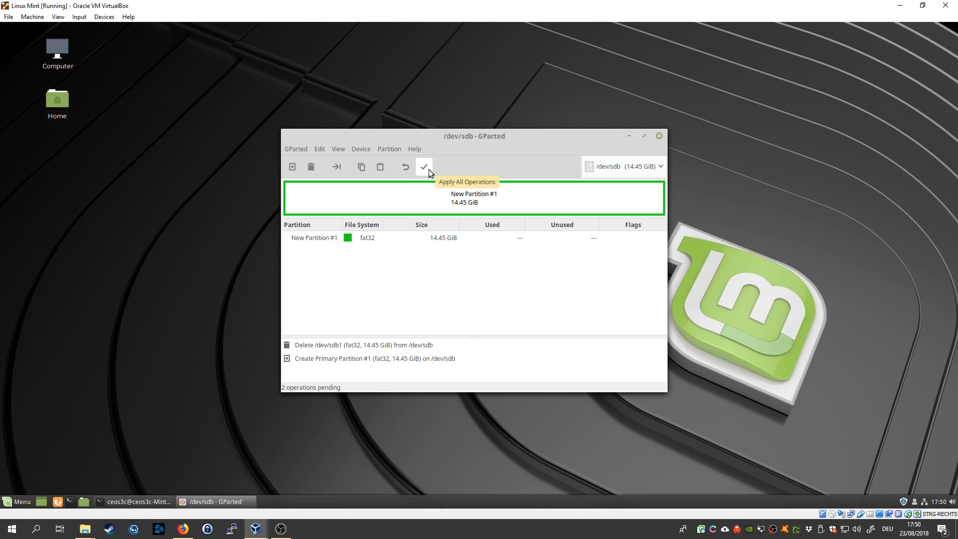
# Step: Apply both pending operations, making /dev/sdb one 14.45 GiB fat32 partition
pyautogui.click(423, 167)
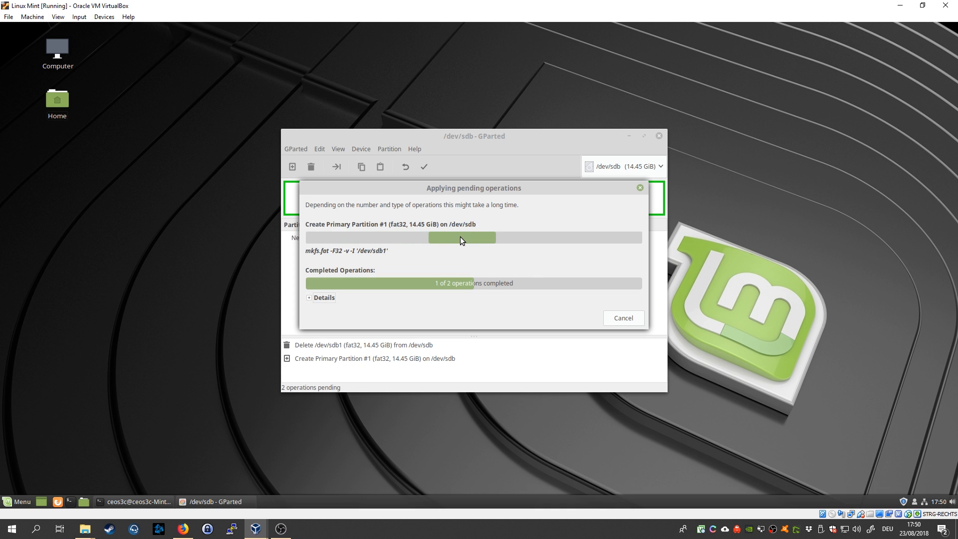
pyautogui.moveTo(379, 242)
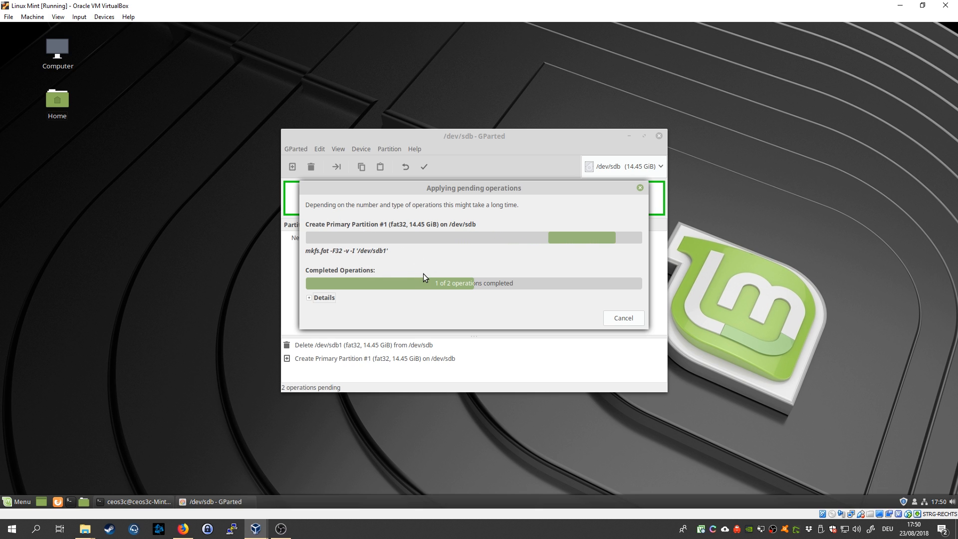
pyautogui.moveTo(473, 215)
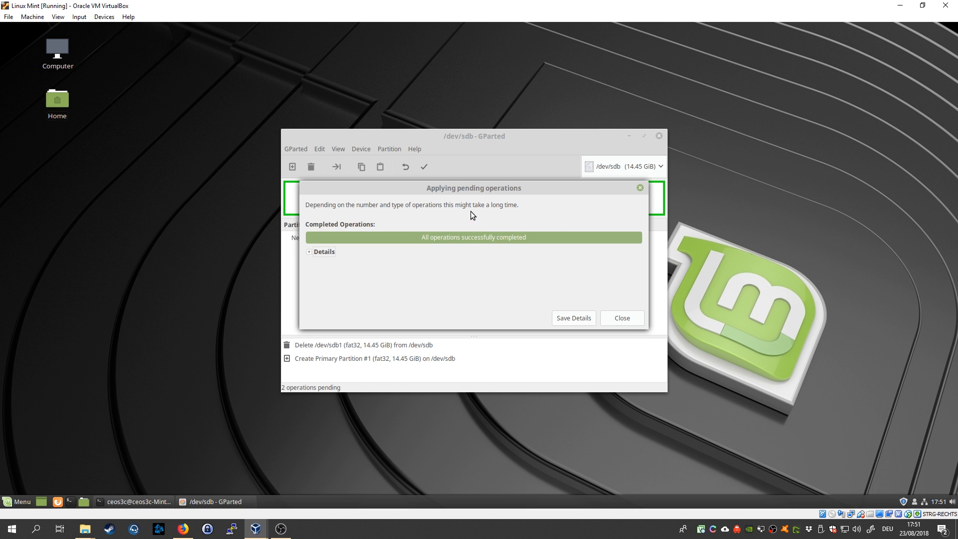
pyautogui.moveTo(410, 224)
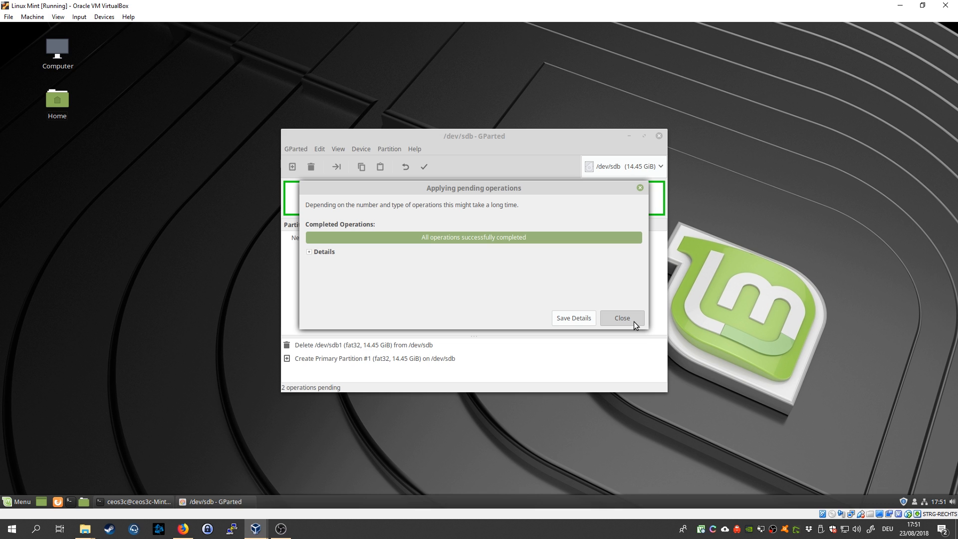
pyautogui.click(621, 318)
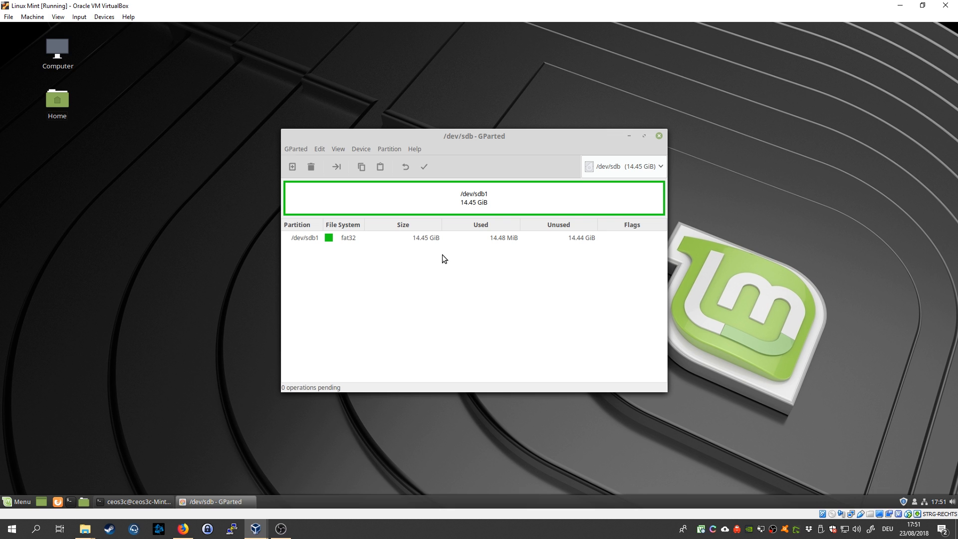
pyautogui.moveTo(477, 204)
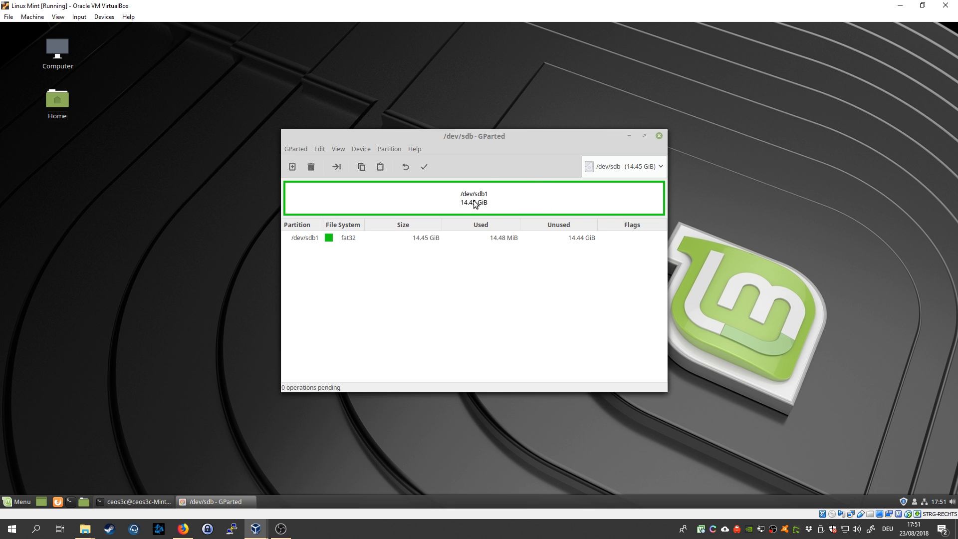
pyautogui.moveTo(492, 202)
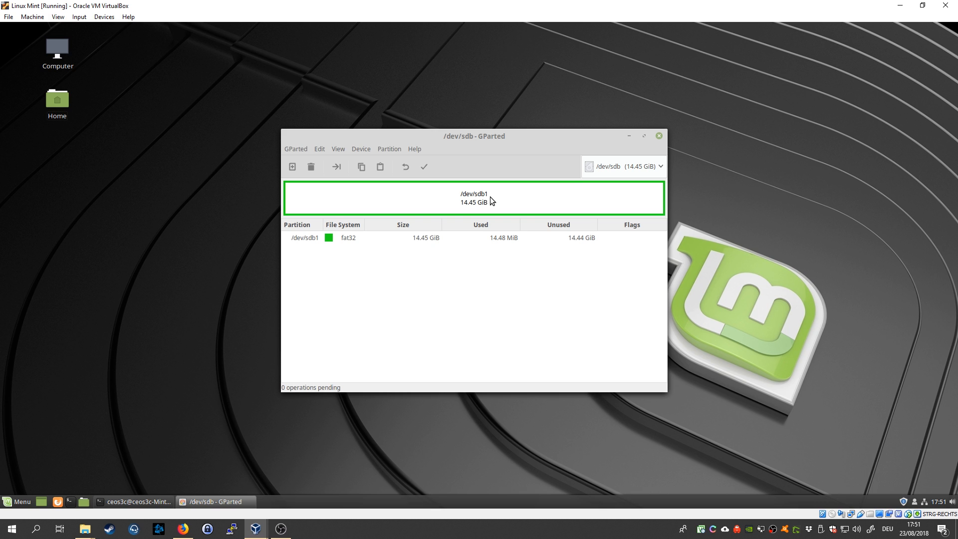
pyautogui.moveTo(455, 203)
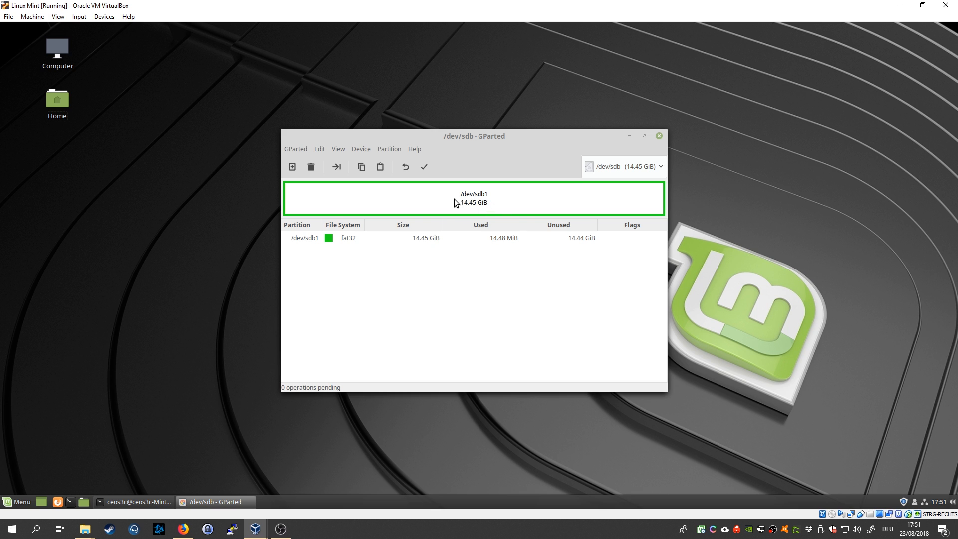
pyautogui.moveTo(459, 212)
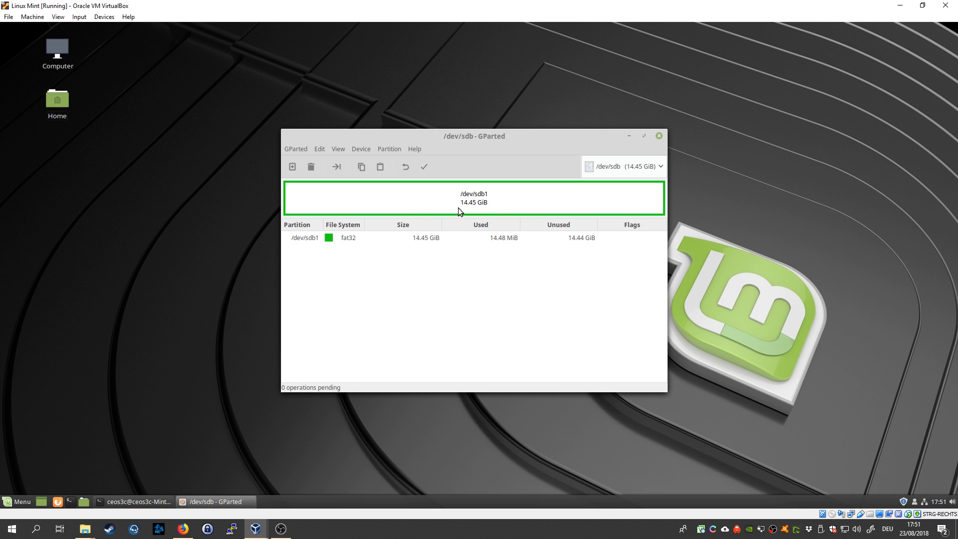
pyautogui.moveTo(522, 223)
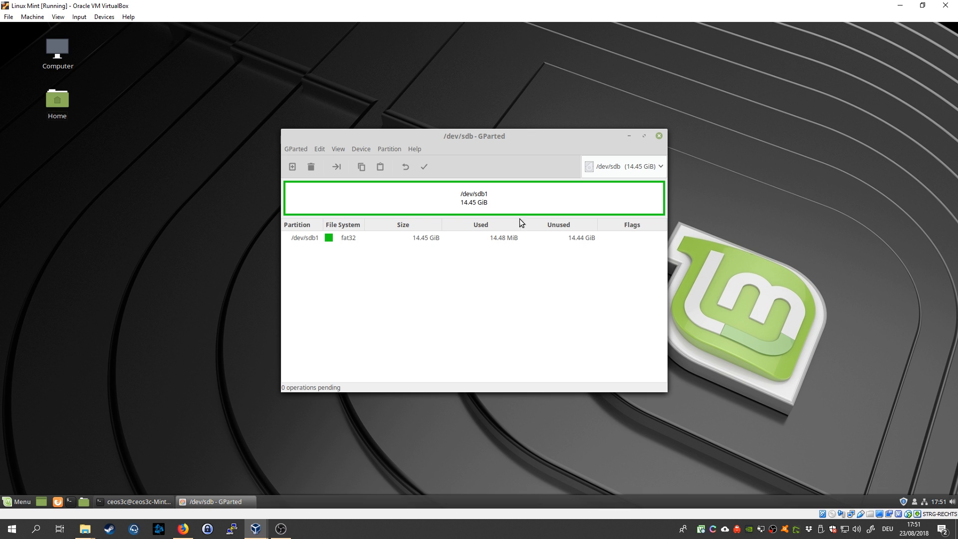
pyautogui.moveTo(496, 205)
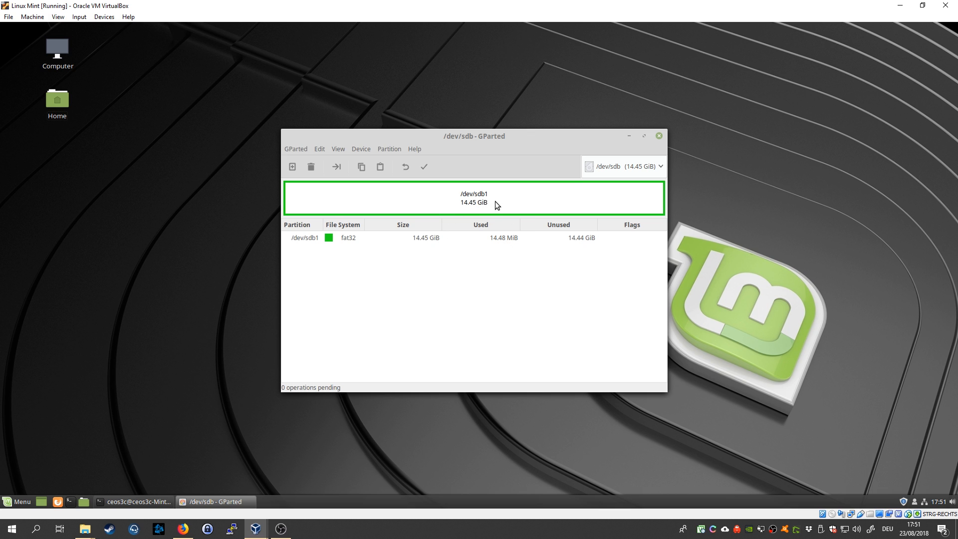
pyautogui.moveTo(562, 248)
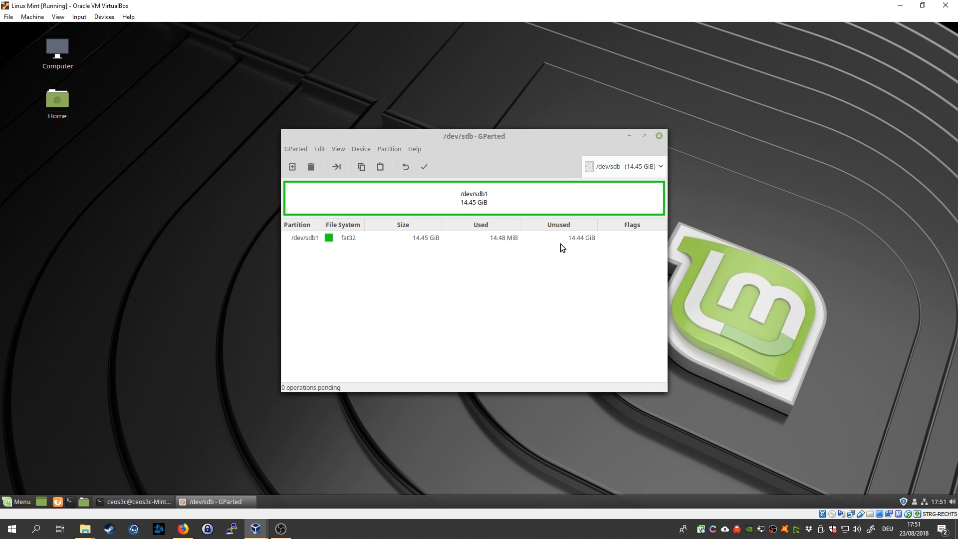
pyautogui.moveTo(472, 189)
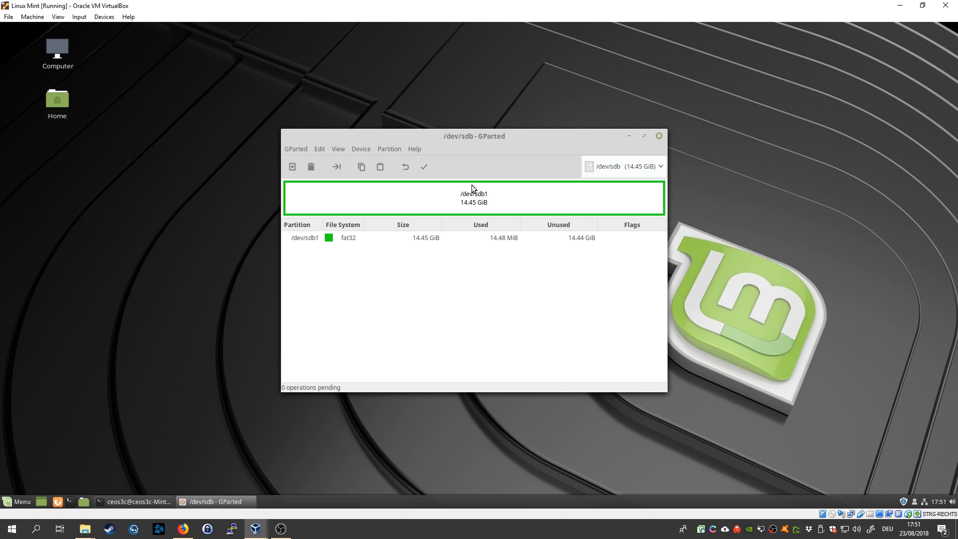
pyautogui.moveTo(459, 205)
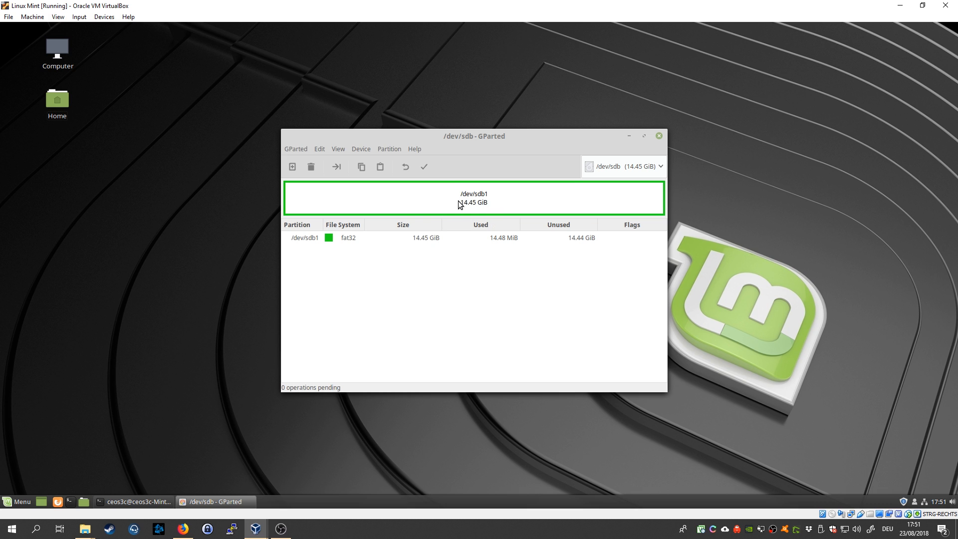
pyautogui.moveTo(124, 157)
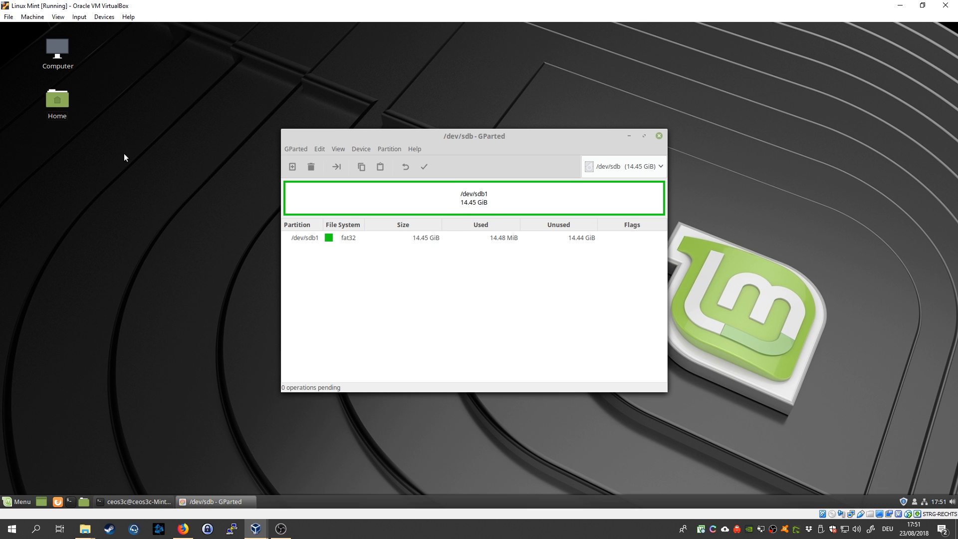
pyautogui.moveTo(187, 159)
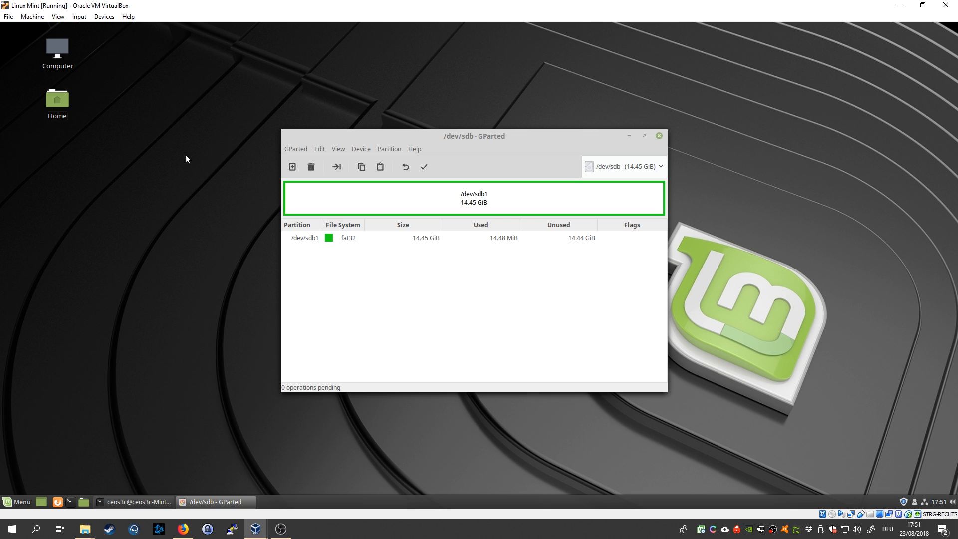
pyautogui.moveTo(501, 216)
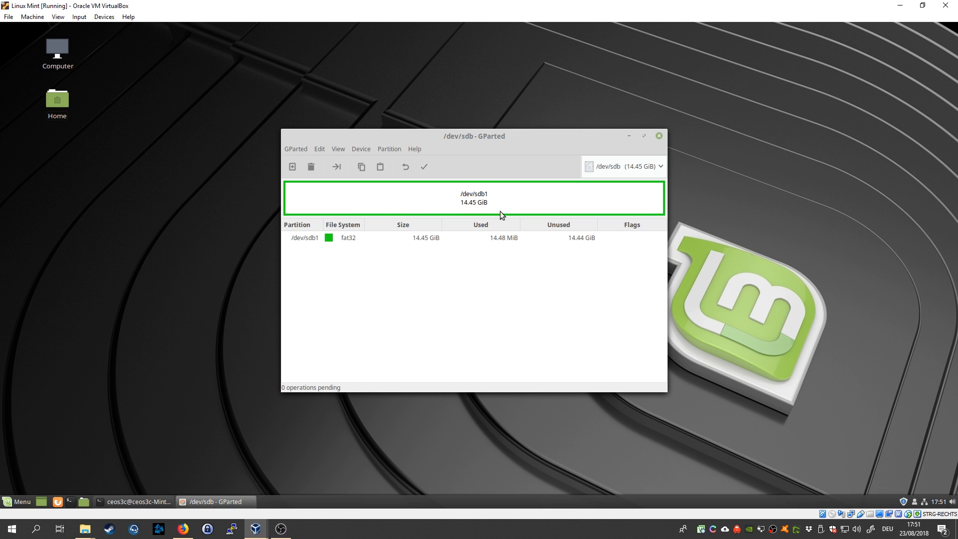
pyautogui.moveTo(590, 202)
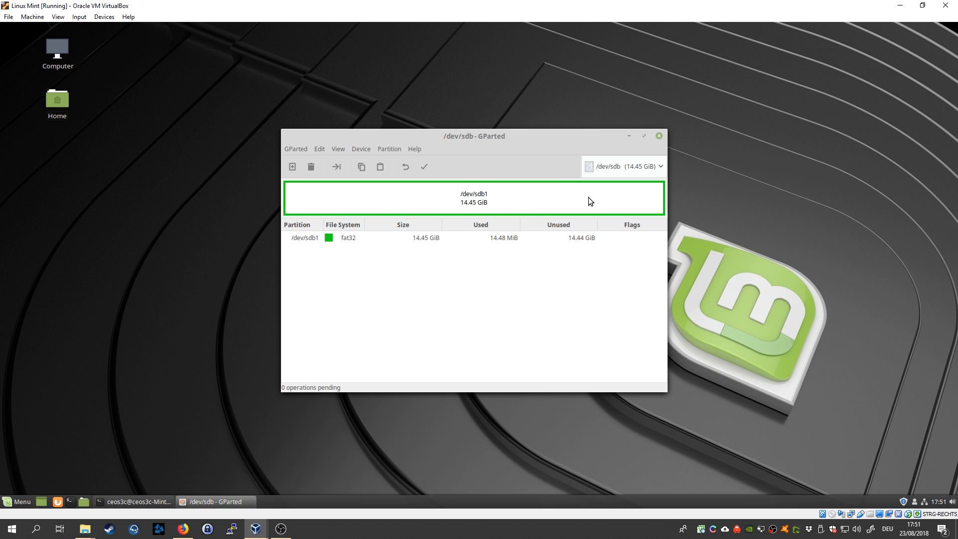
pyautogui.moveTo(322, 453)
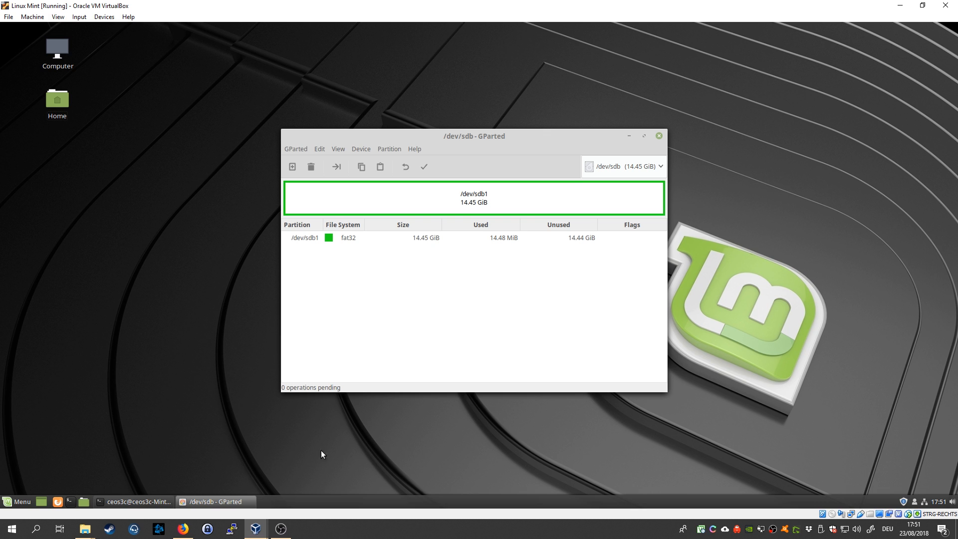
pyautogui.moveTo(449, 155)
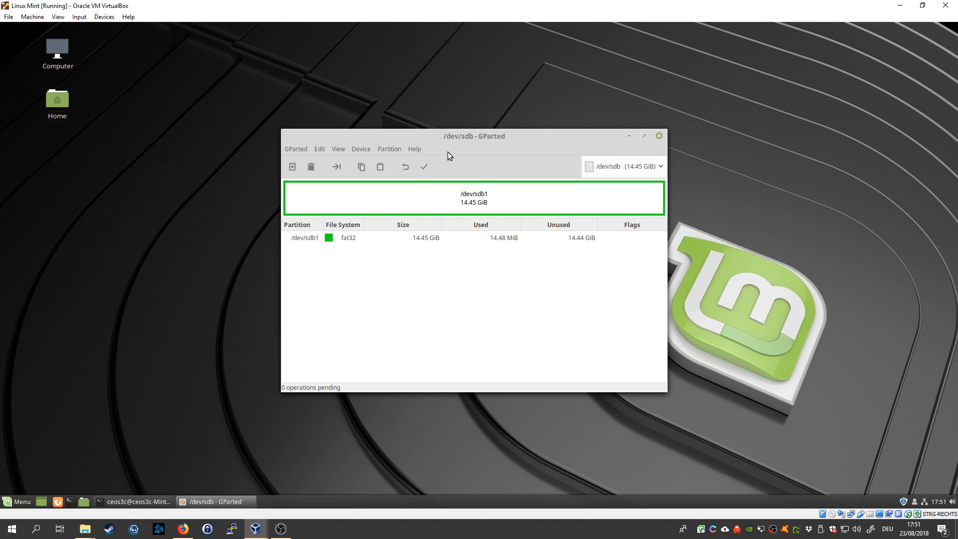
pyautogui.moveTo(570, 195)
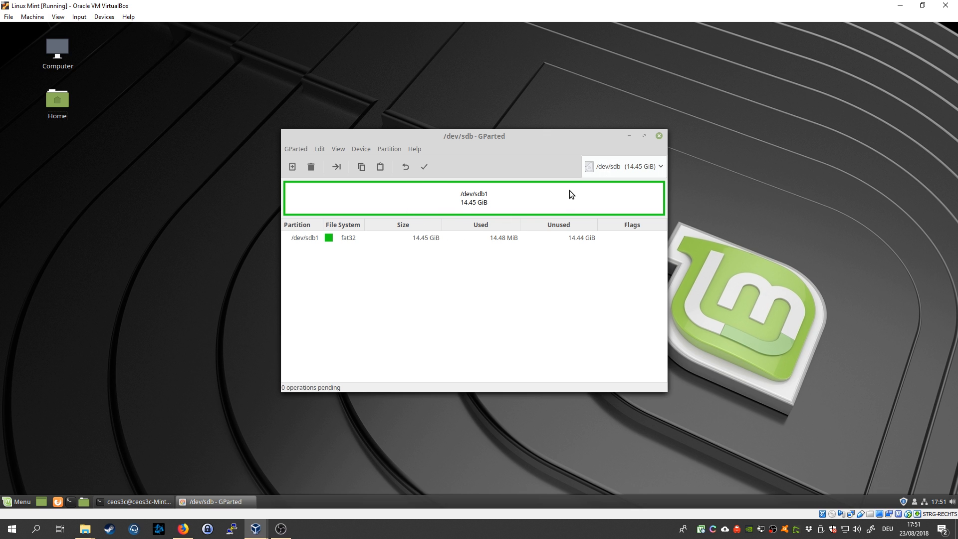
pyautogui.moveTo(662, 151)
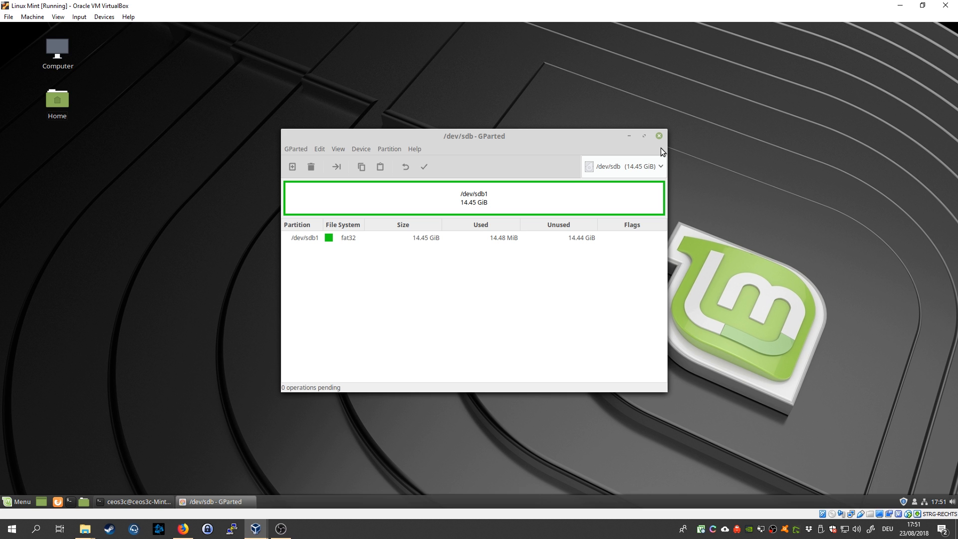
pyautogui.moveTo(685, 133)
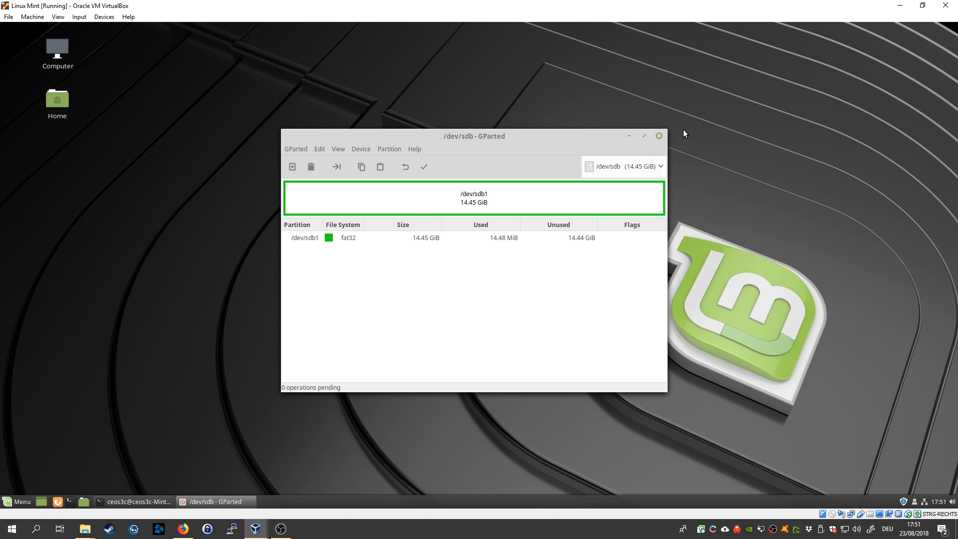
pyautogui.moveTo(621, 533)
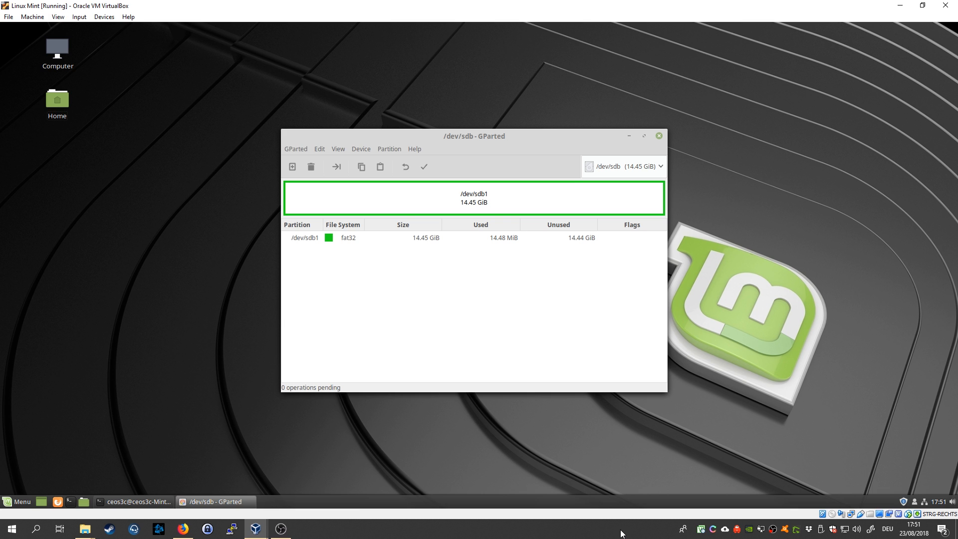